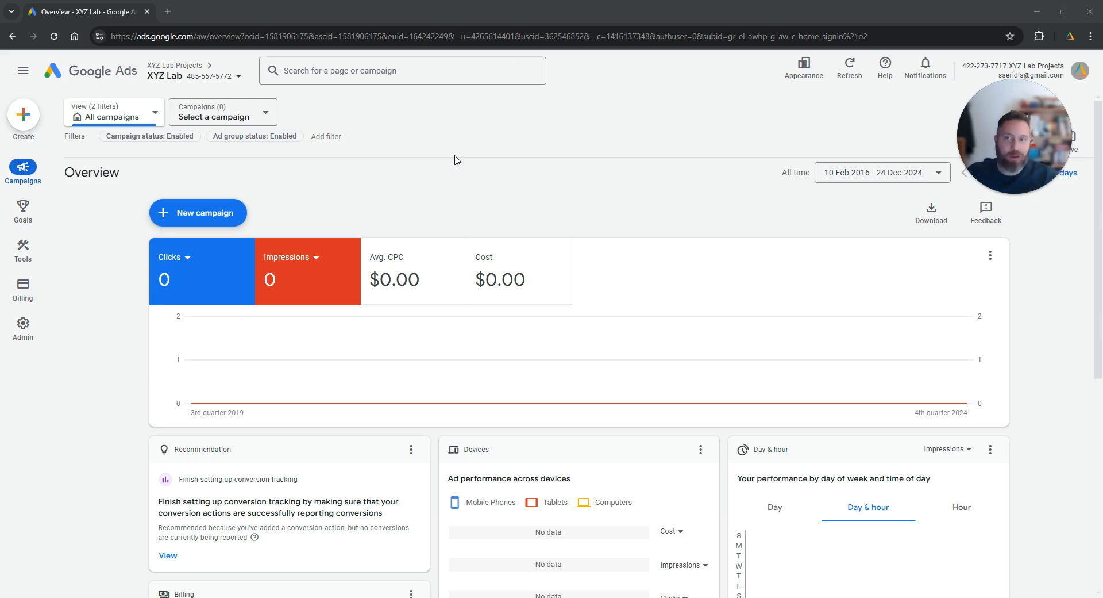
# Go from the Campaigns navigation to the account's Assets report
pyautogui.click(23, 171)
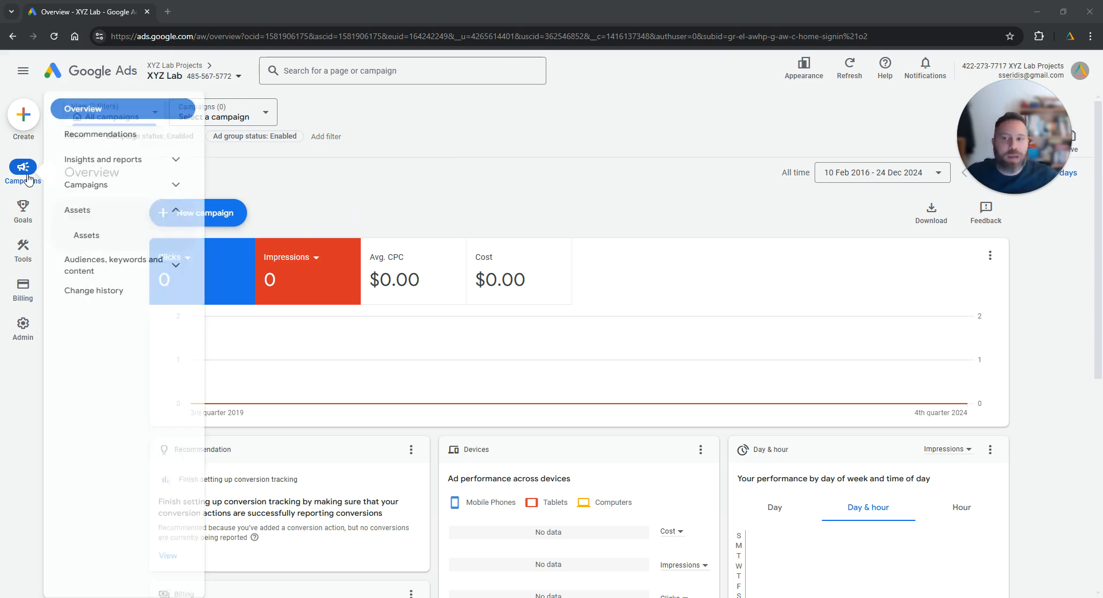
pyautogui.moveTo(23, 171)
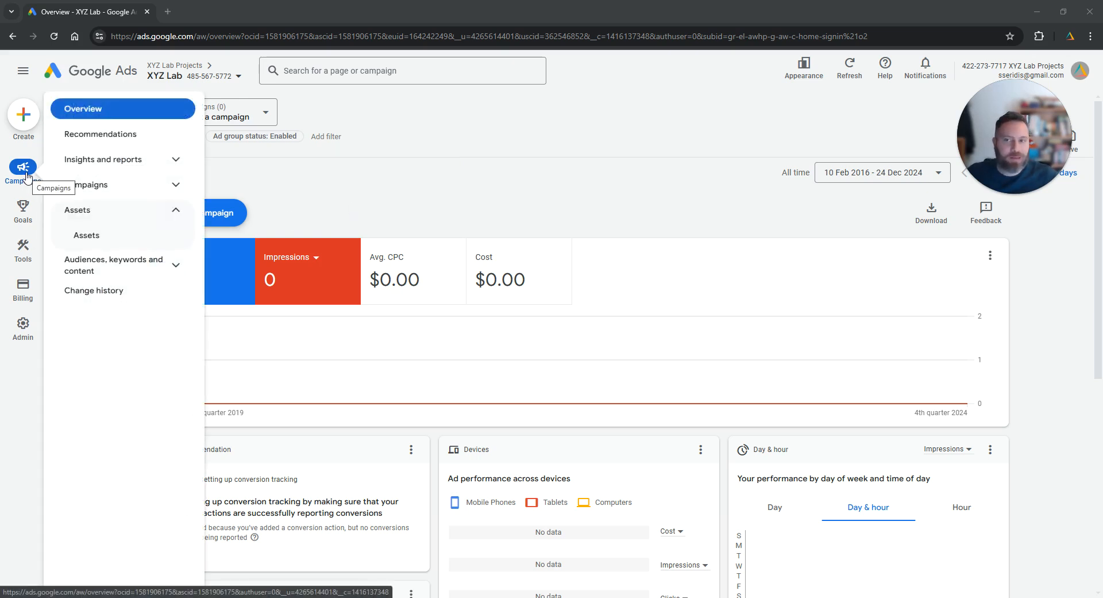
pyautogui.click(87, 235)
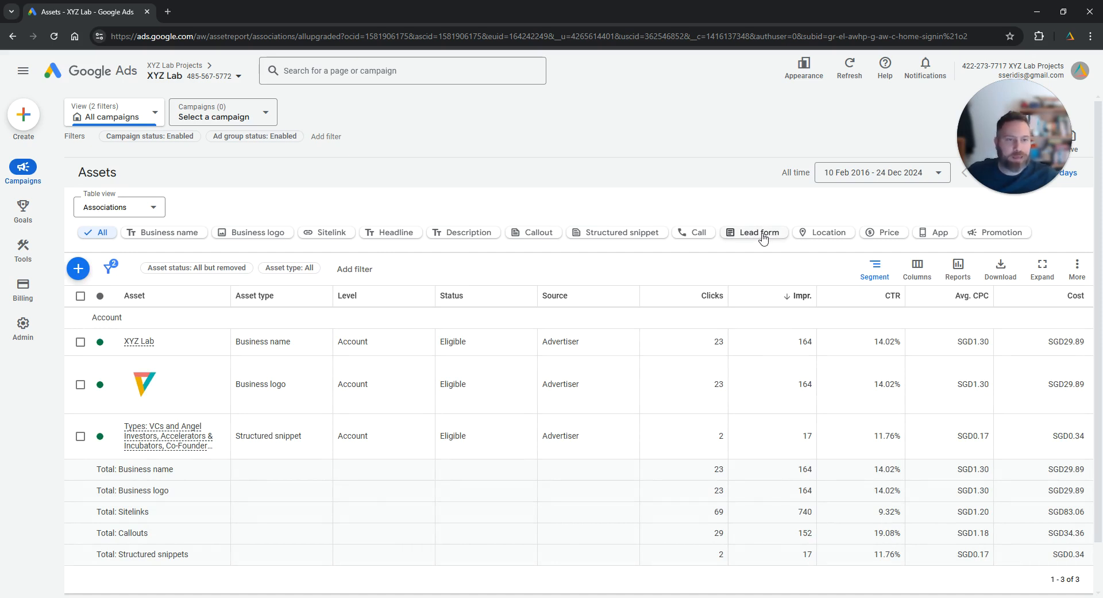
# Filter assets to Lead form and begin a new lead form asset
pyautogui.click(759, 232)
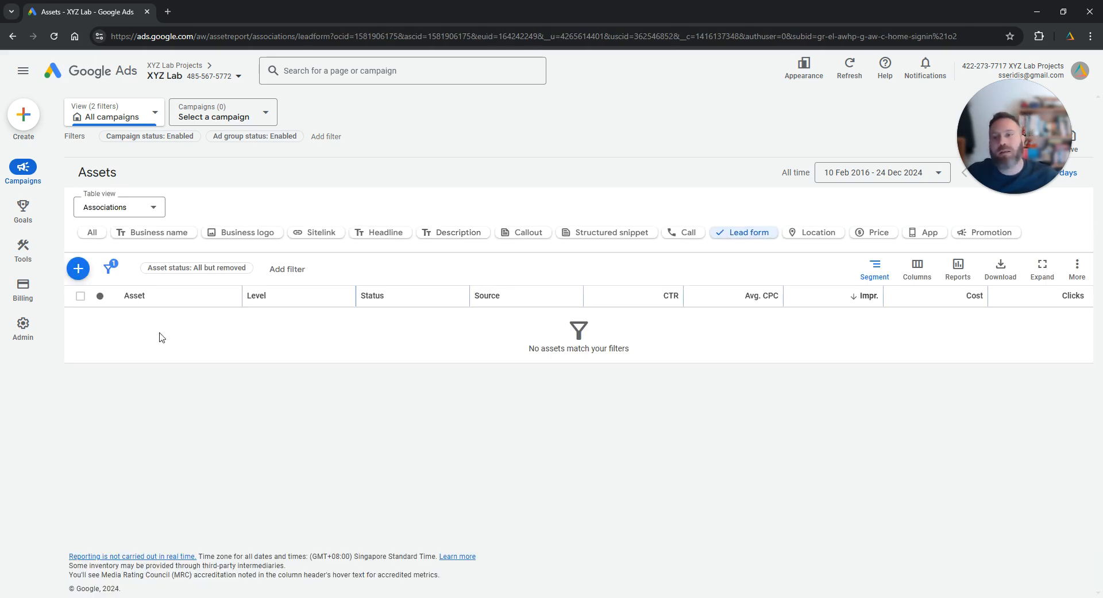
pyautogui.click(78, 269)
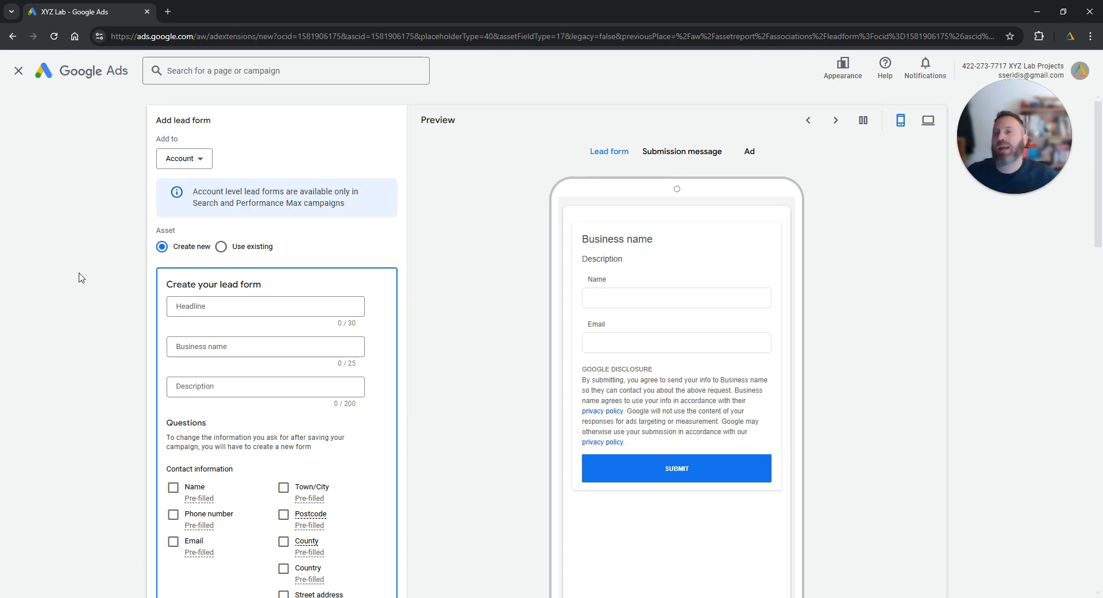
pyautogui.moveTo(101, 257)
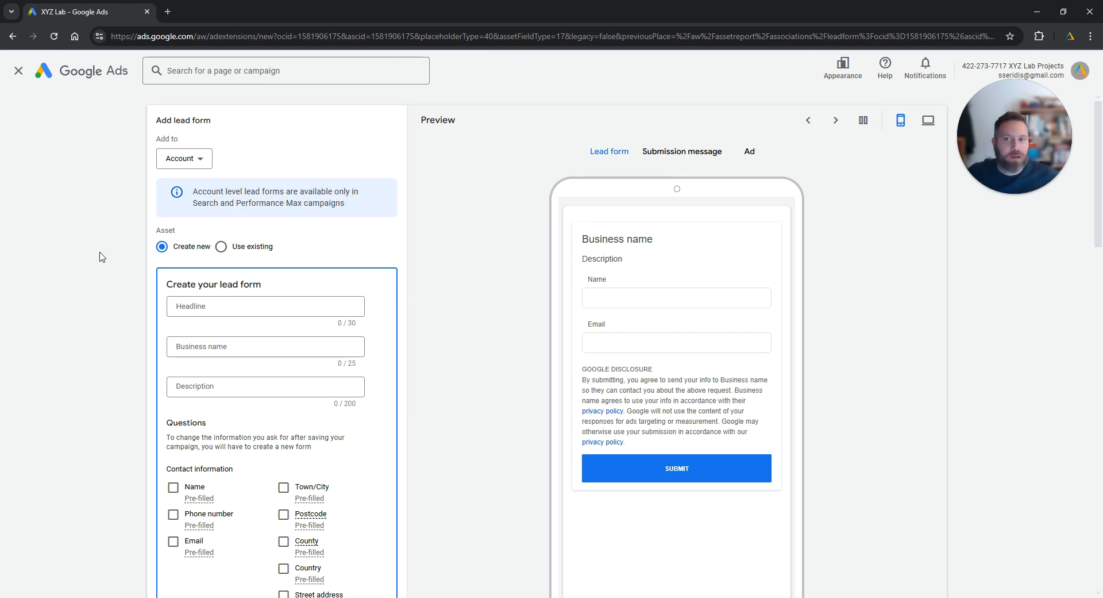
# Assign the new lead form at Account level and view its desktop preview
pyautogui.click(184, 158)
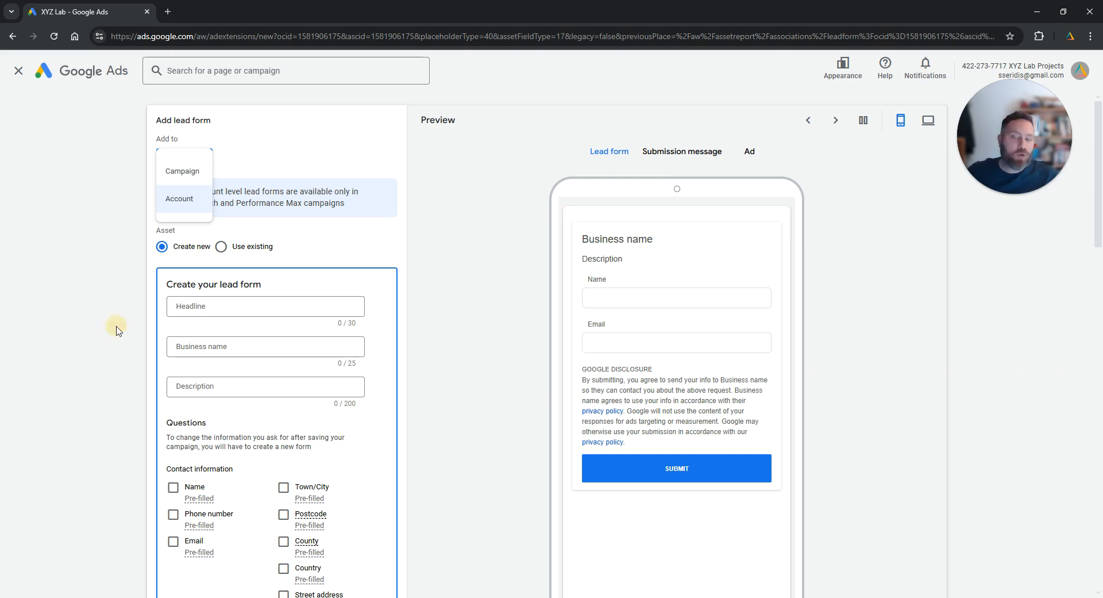
pyautogui.click(180, 198)
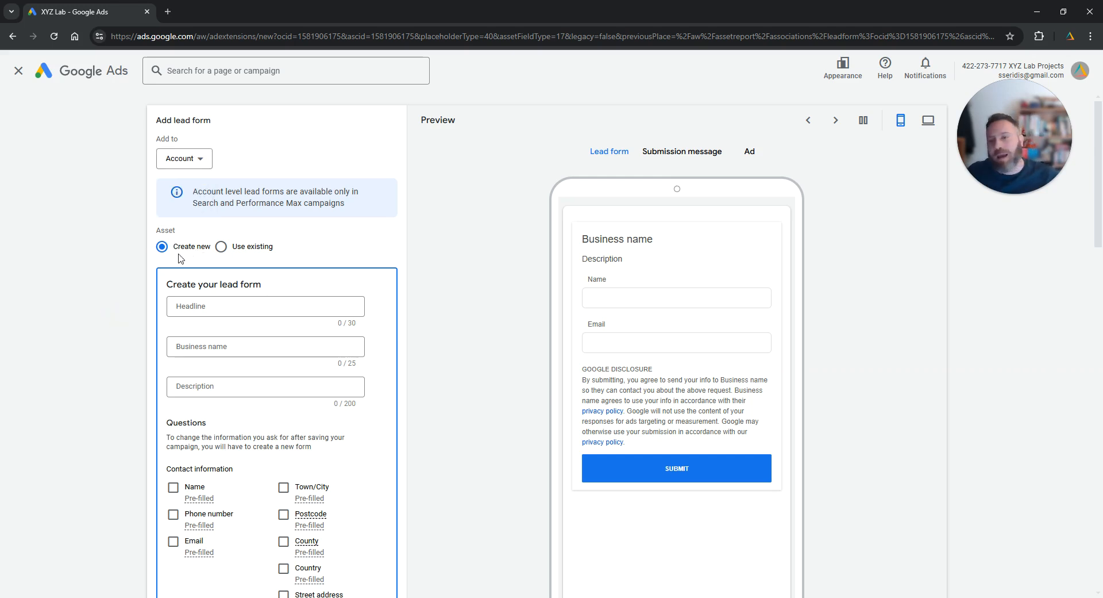
pyautogui.scroll(-3)
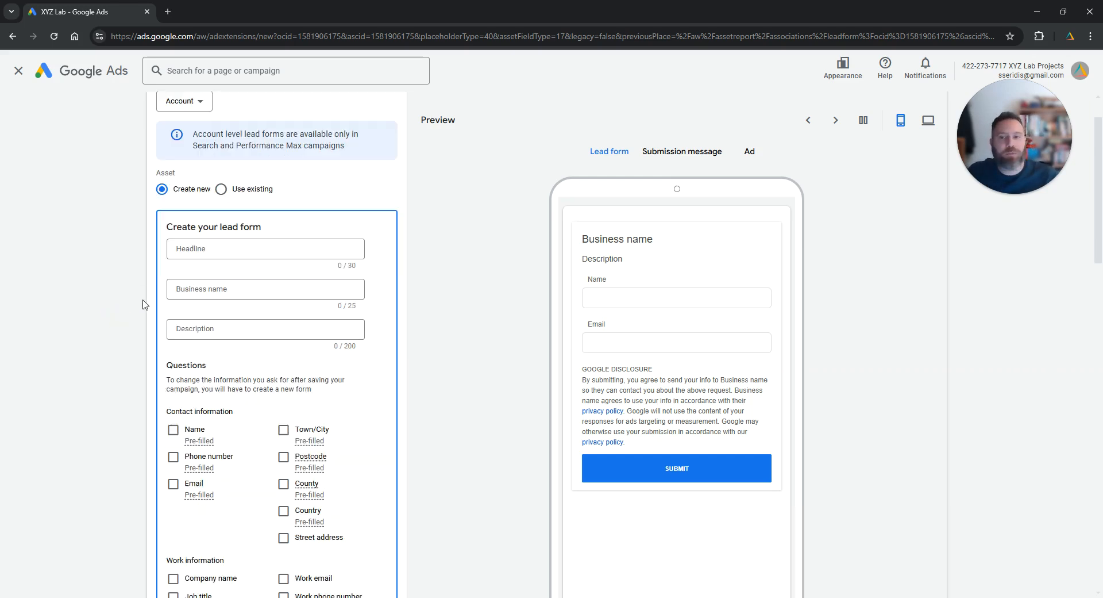
pyautogui.click(927, 119)
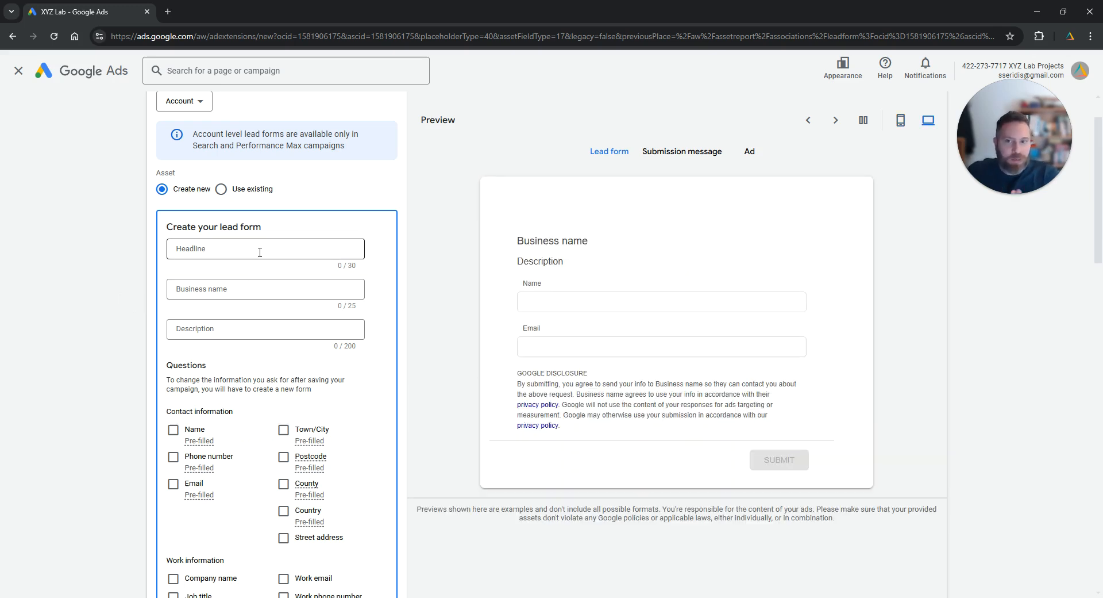
# Enter headline 'This is my new form', business name XYZ Lab and description 'Sign up for my amazing service'
pyautogui.click(266, 248)
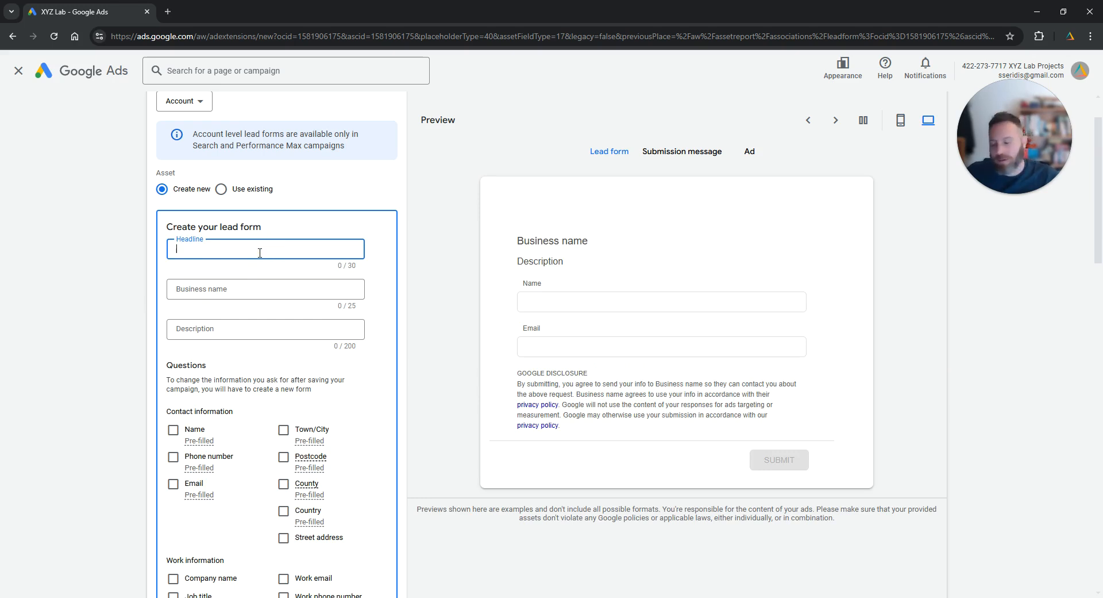
pyautogui.write('This is my new form')
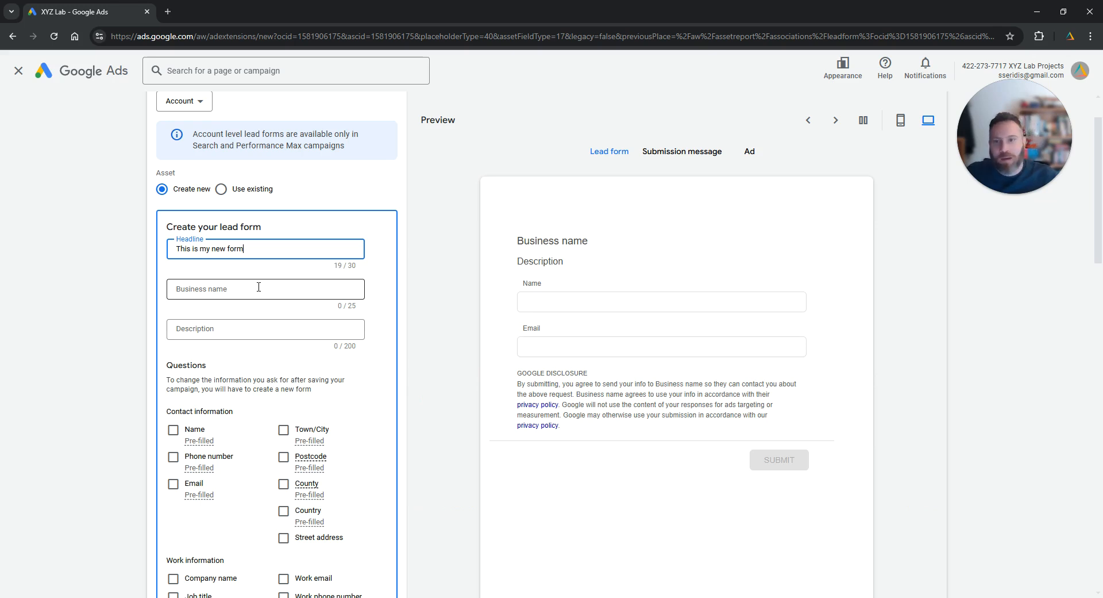
pyautogui.click(264, 289)
pyautogui.write('XYZ Lab')
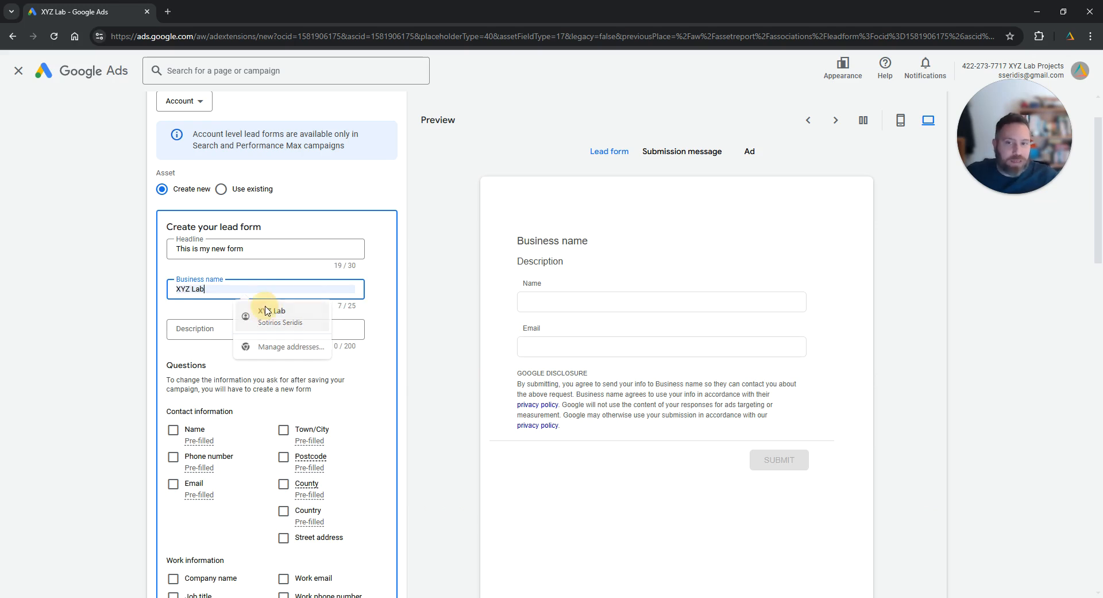
pyautogui.click(271, 312)
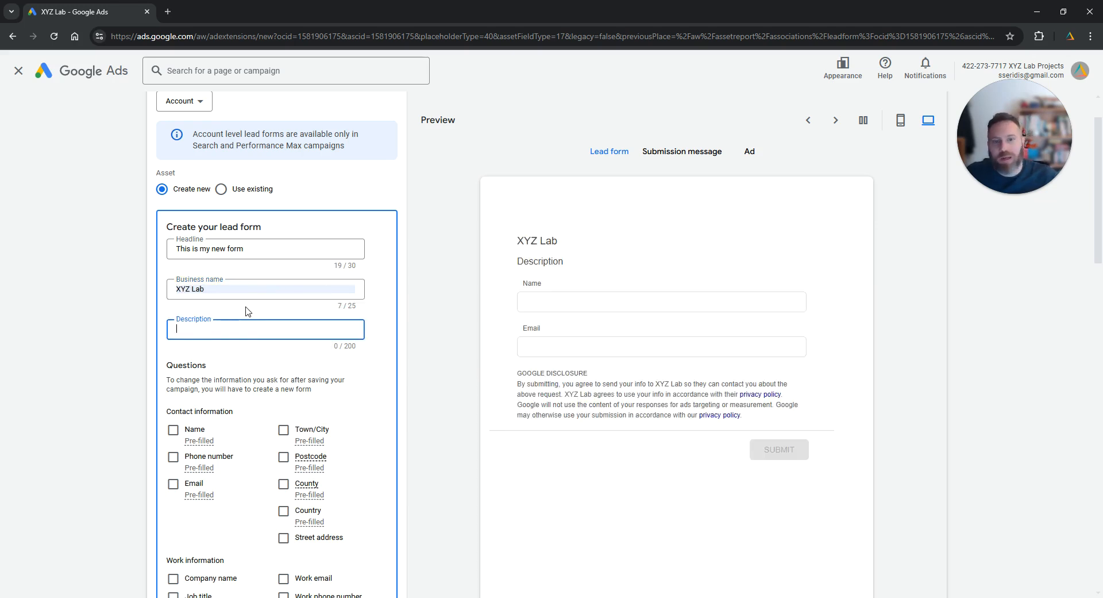
pyautogui.moveTo(245, 326)
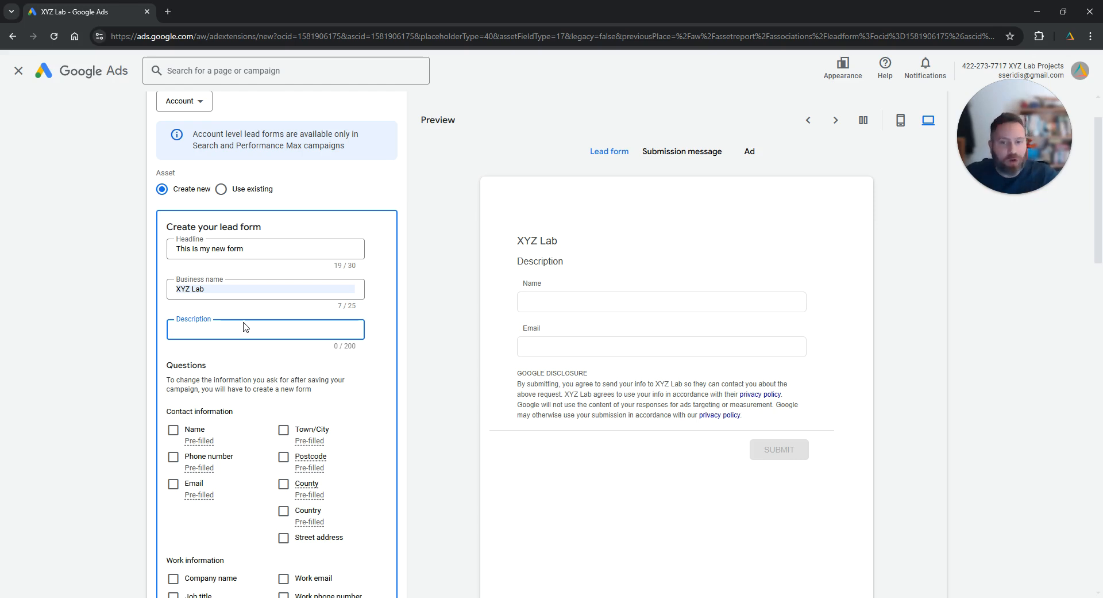
pyautogui.write('Sign up for my amazing service')
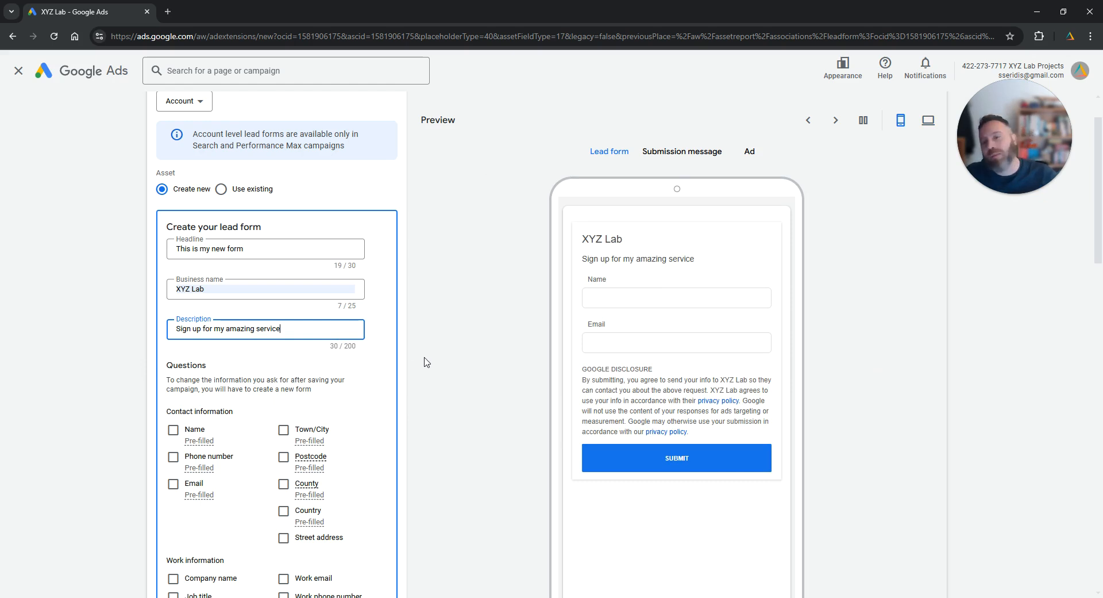
pyautogui.scroll(-3)
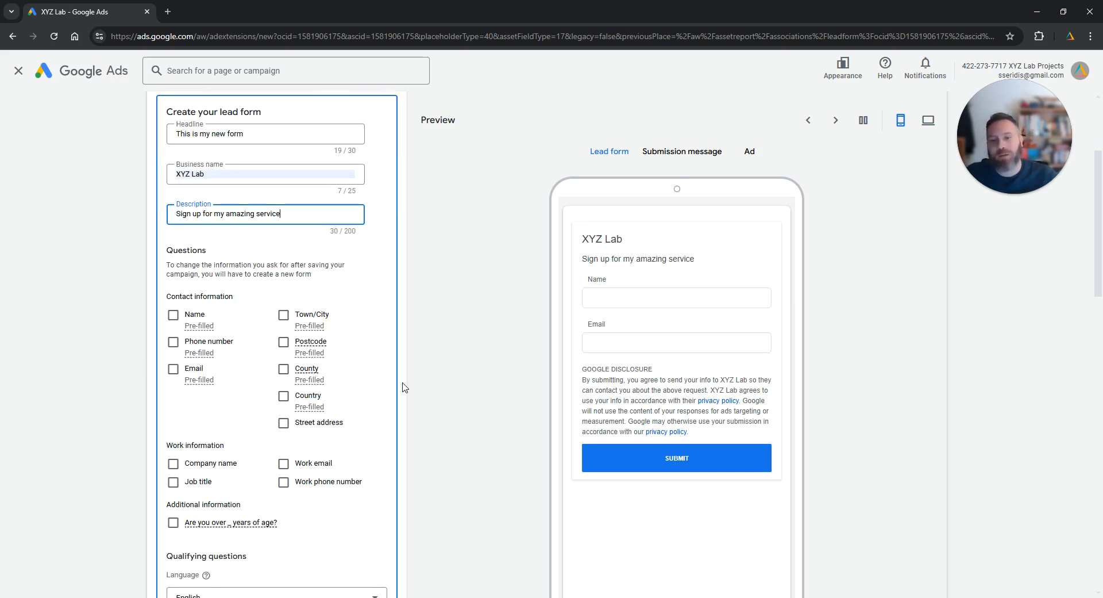
pyautogui.moveTo(227, 331)
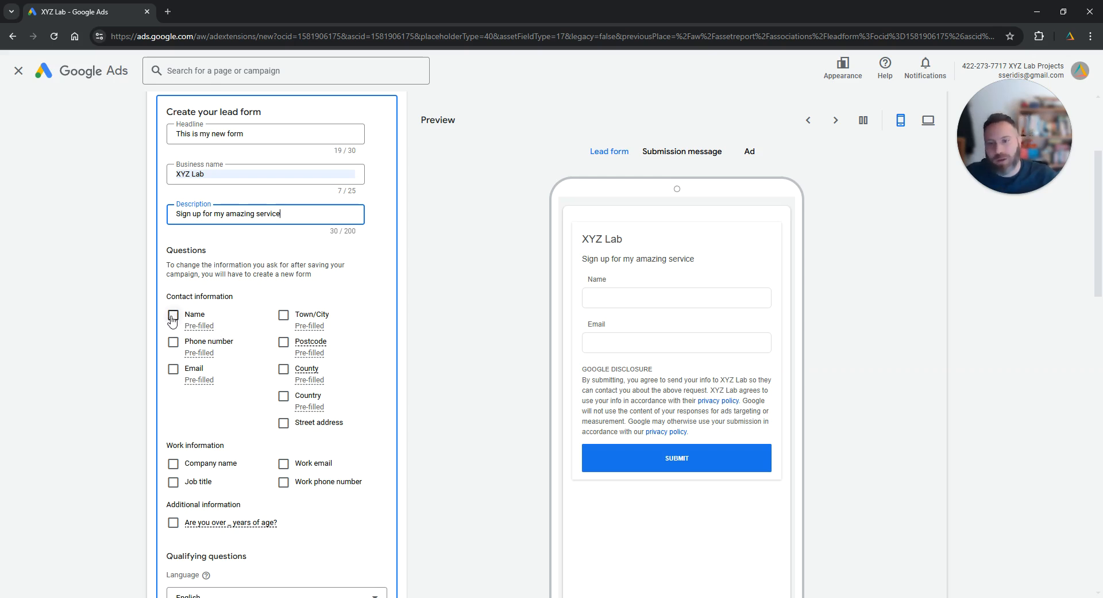
# Collect each lead's full name, phone number and email under Contact information
pyautogui.click(174, 315)
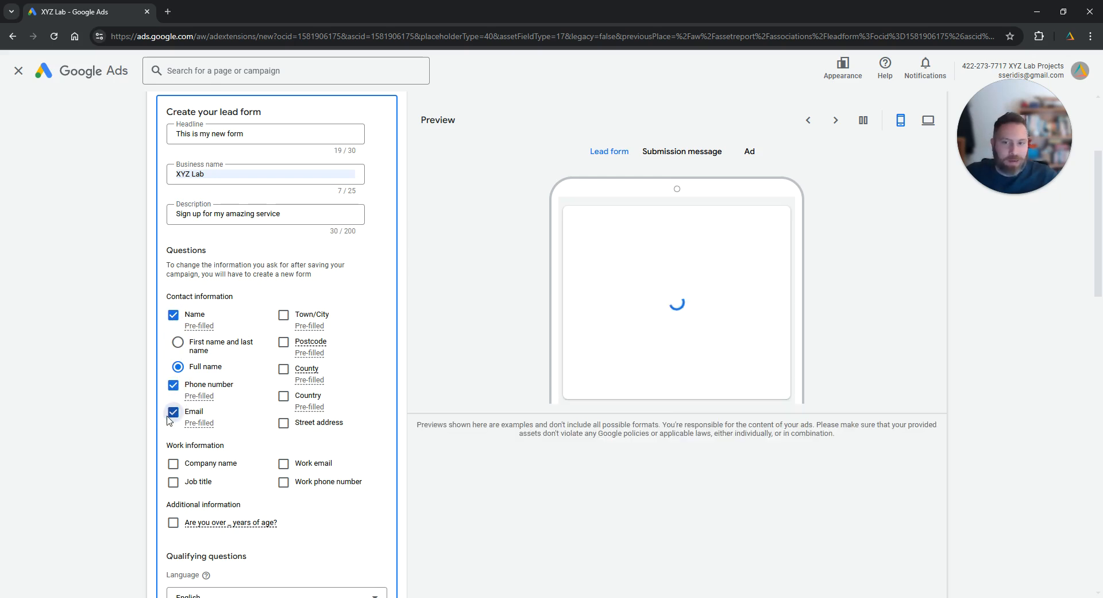
pyautogui.click(172, 411)
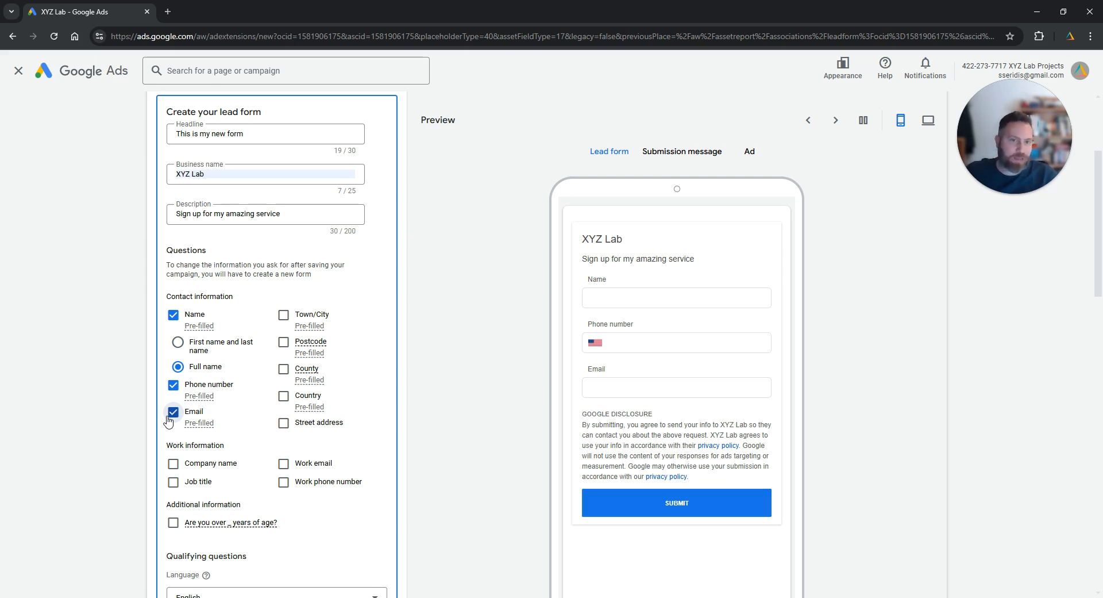
pyautogui.click(928, 120)
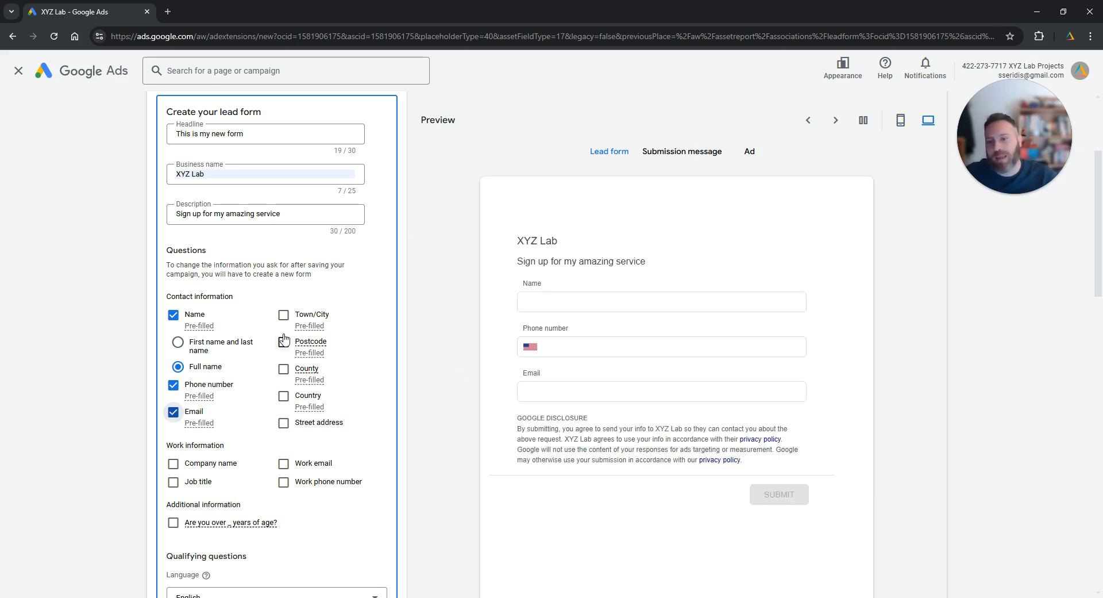
pyautogui.scroll(-3)
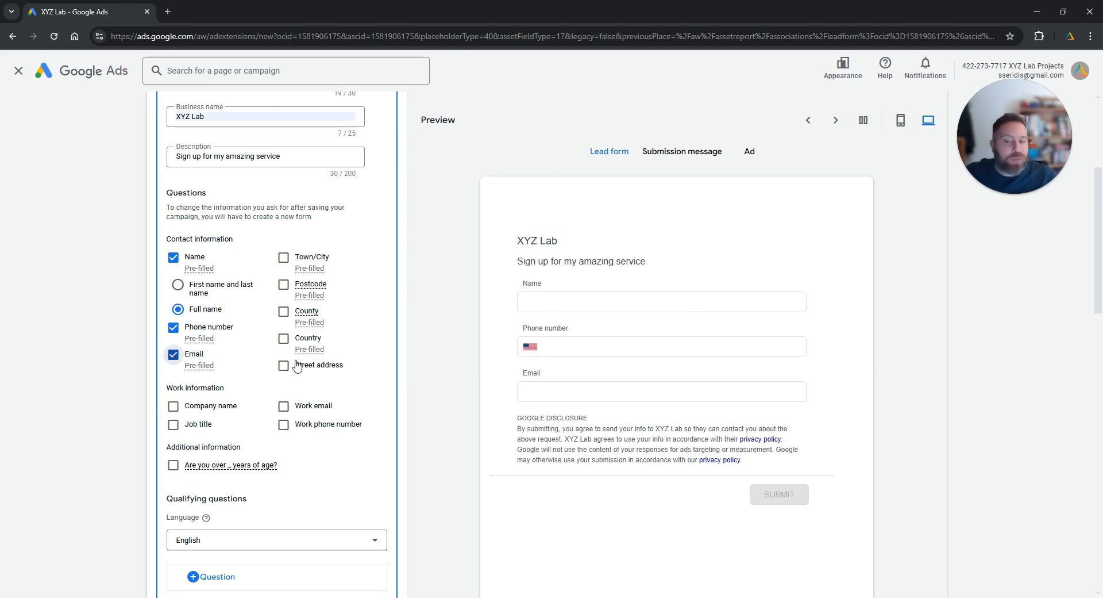
pyautogui.scroll(-3)
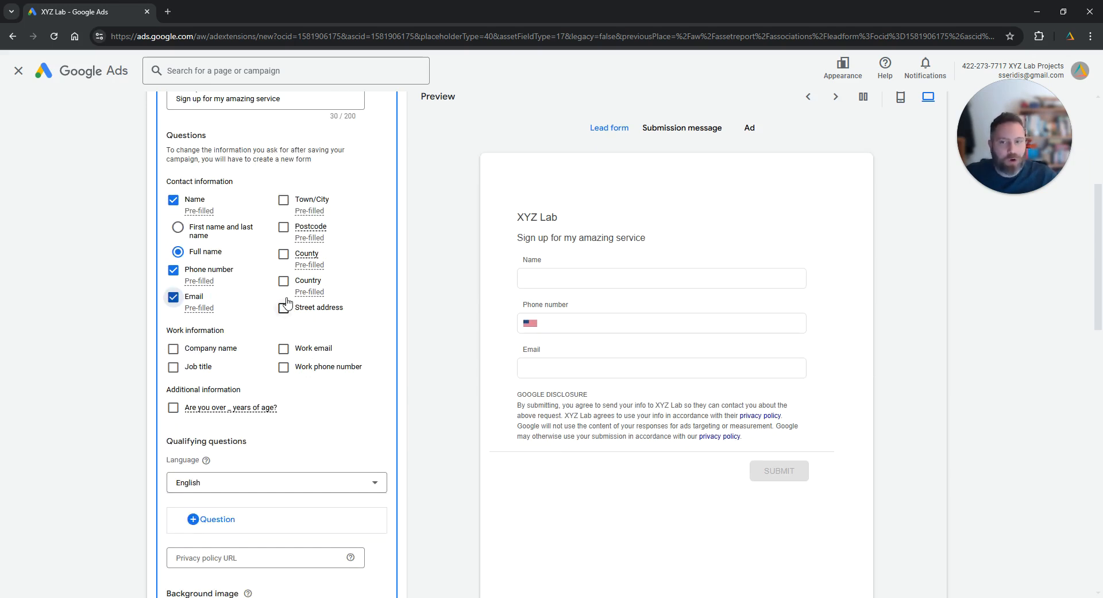
# Try the Company name work field and leave it unticked so no work details are asked
pyautogui.click(174, 349)
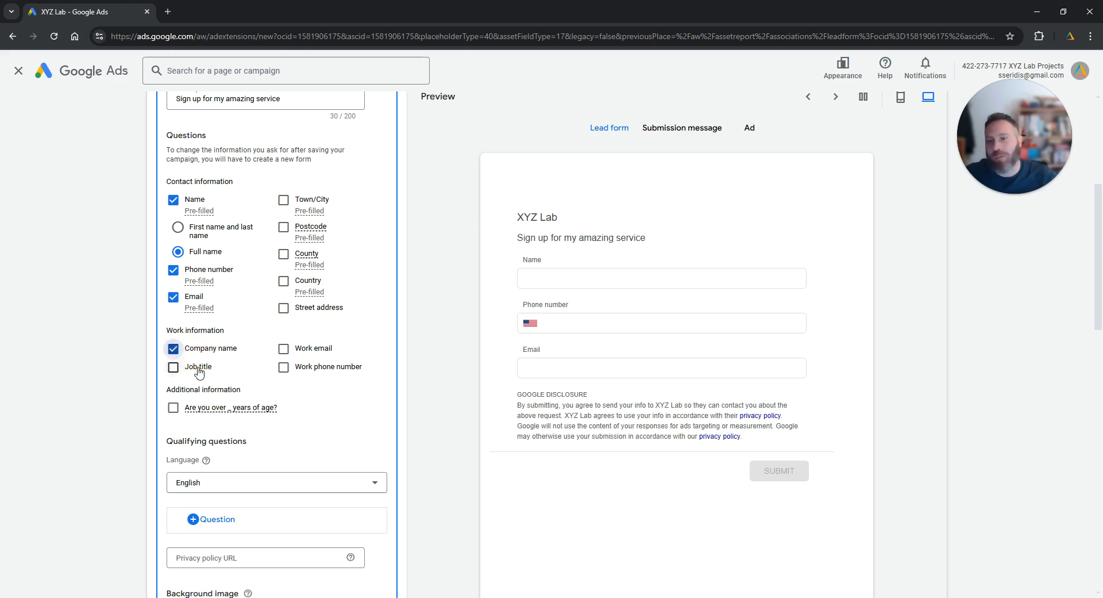
pyautogui.click(173, 348)
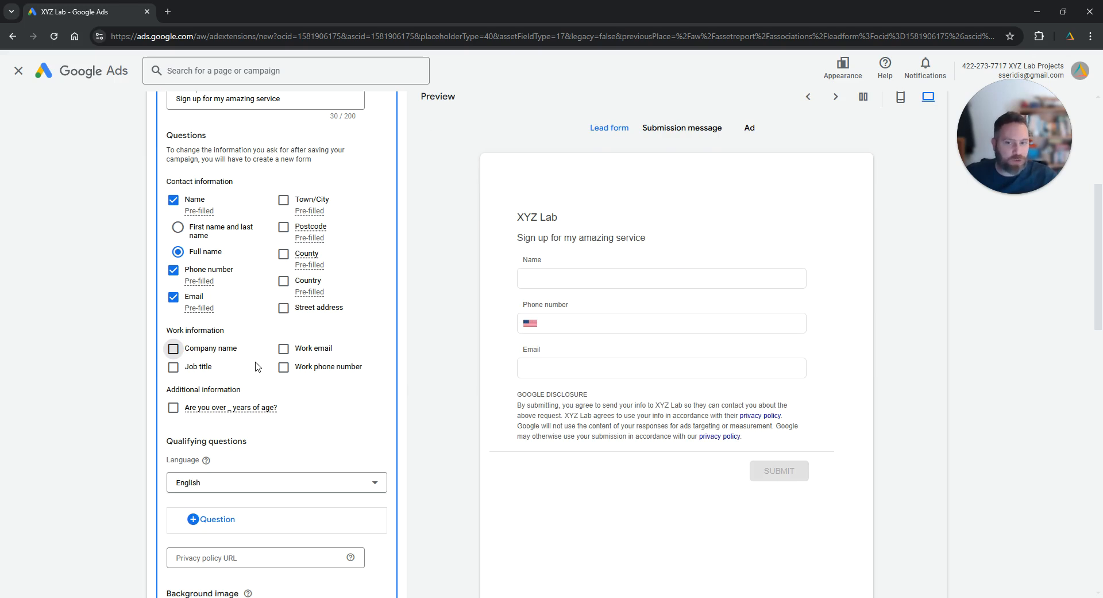
pyautogui.scroll(-3)
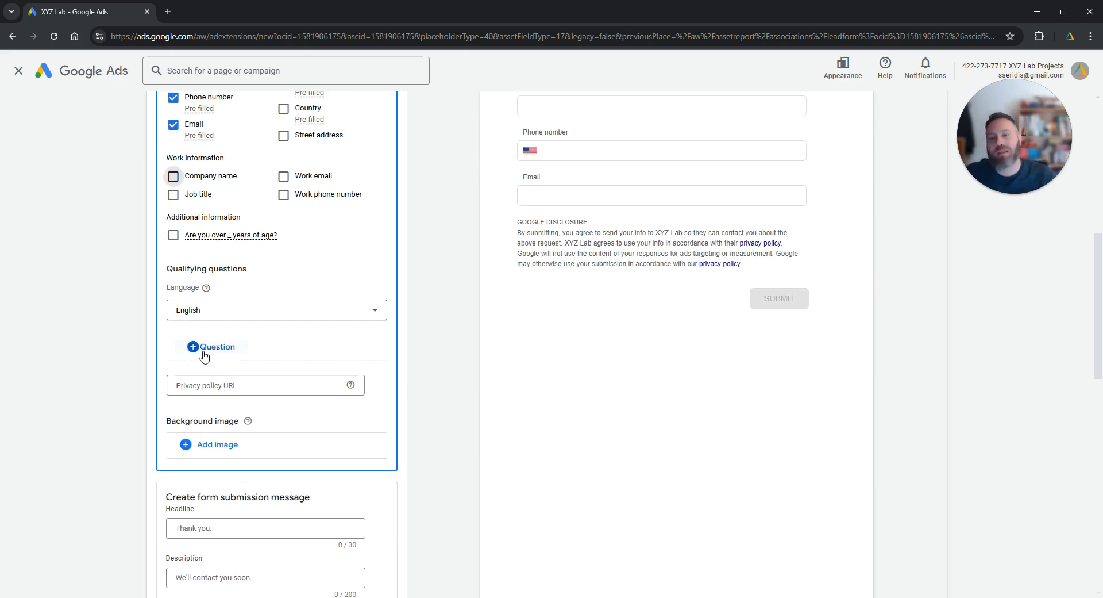
pyautogui.click(212, 346)
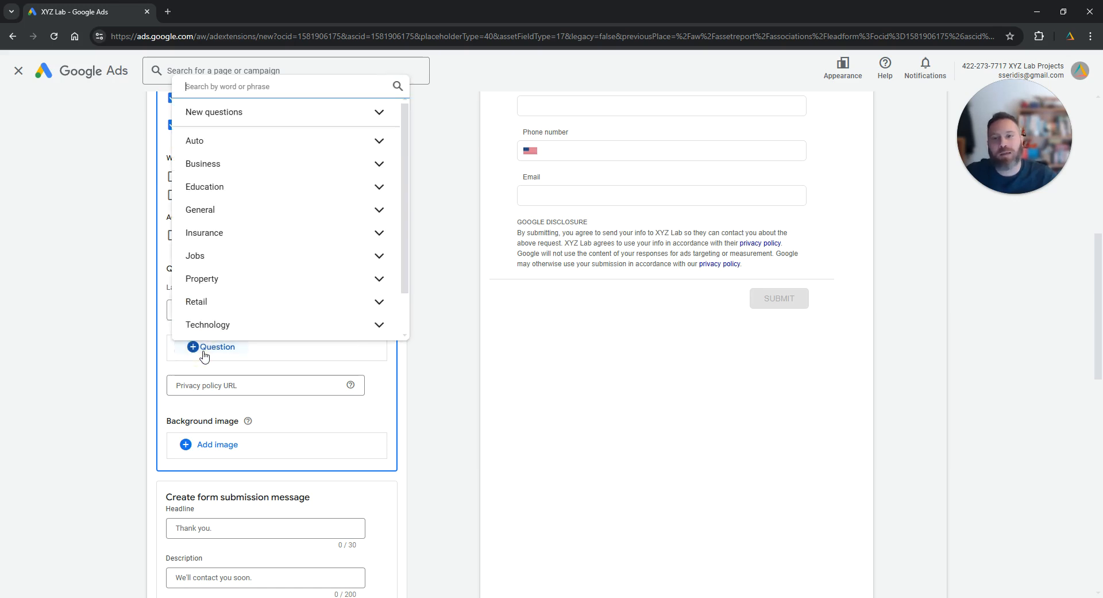
pyautogui.moveTo(356, 147)
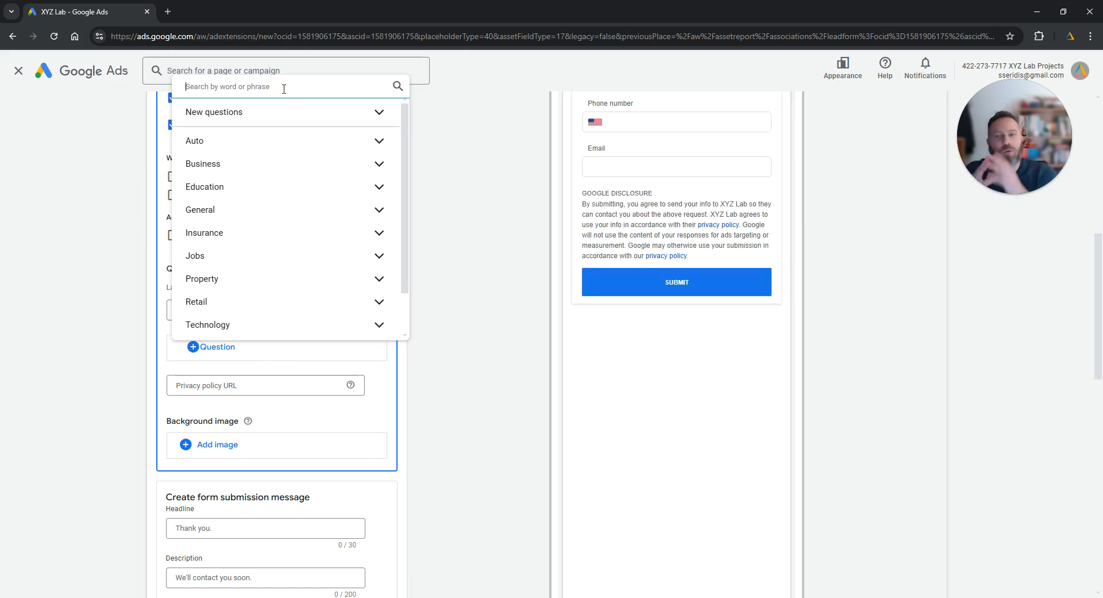
pyautogui.write('time')
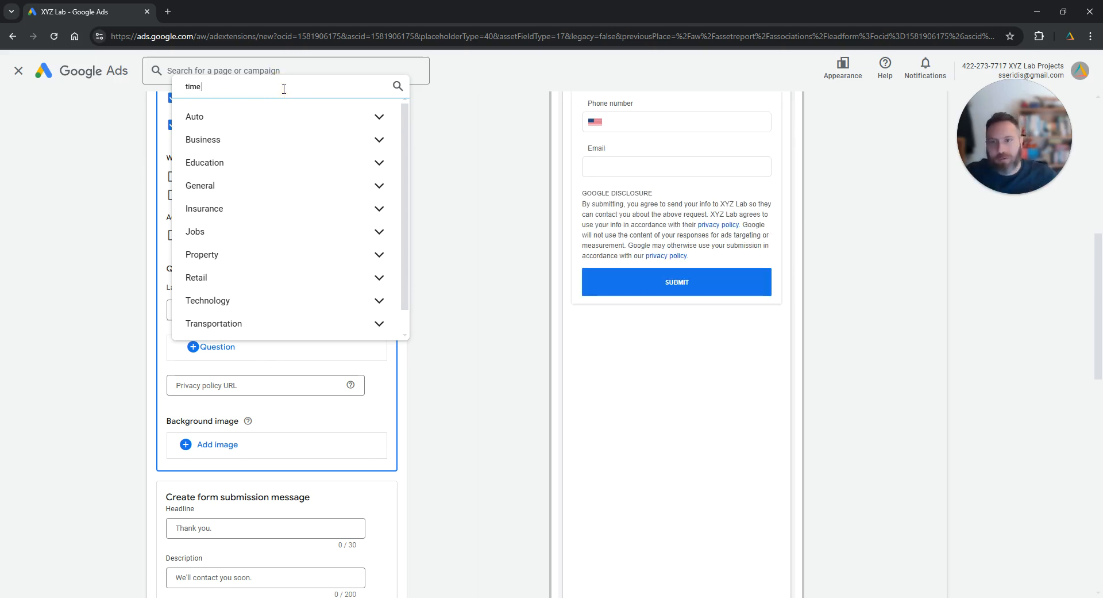
pyautogui.write('time')
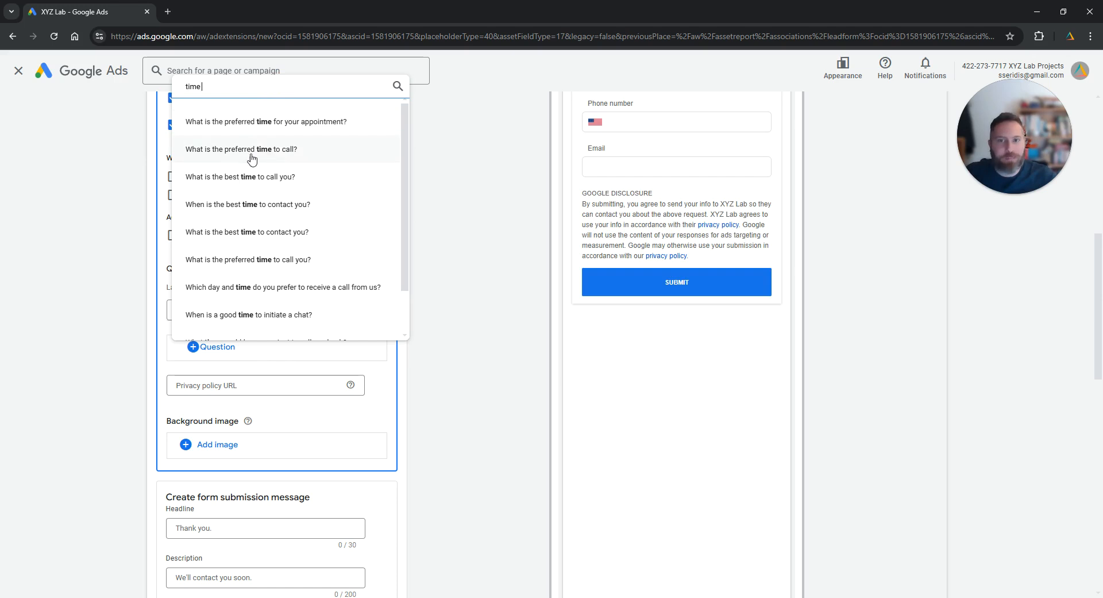
pyautogui.moveTo(268, 156)
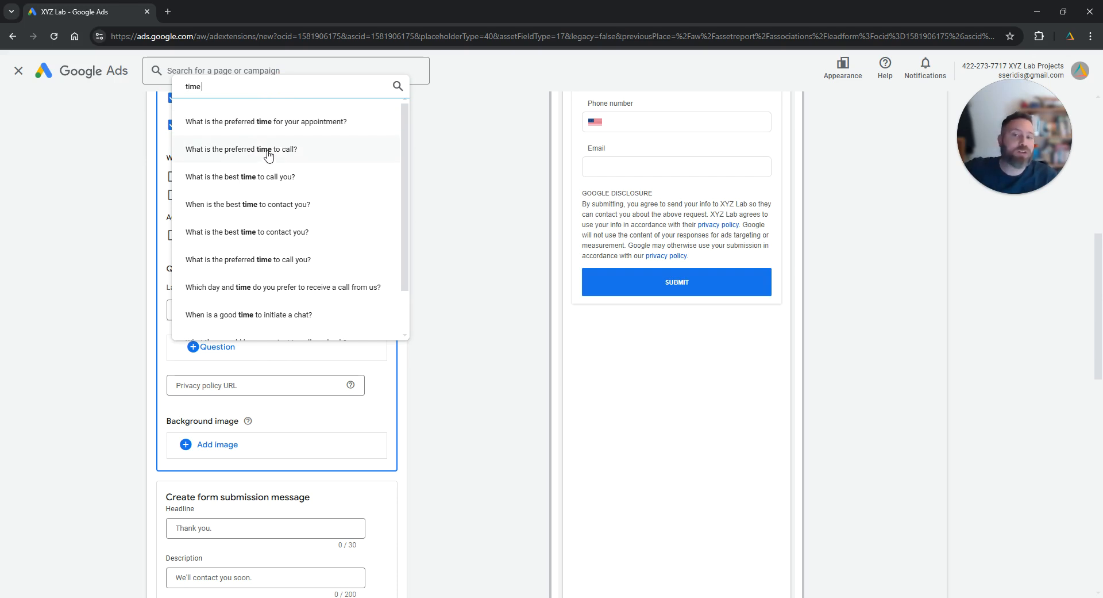
pyautogui.click(241, 148)
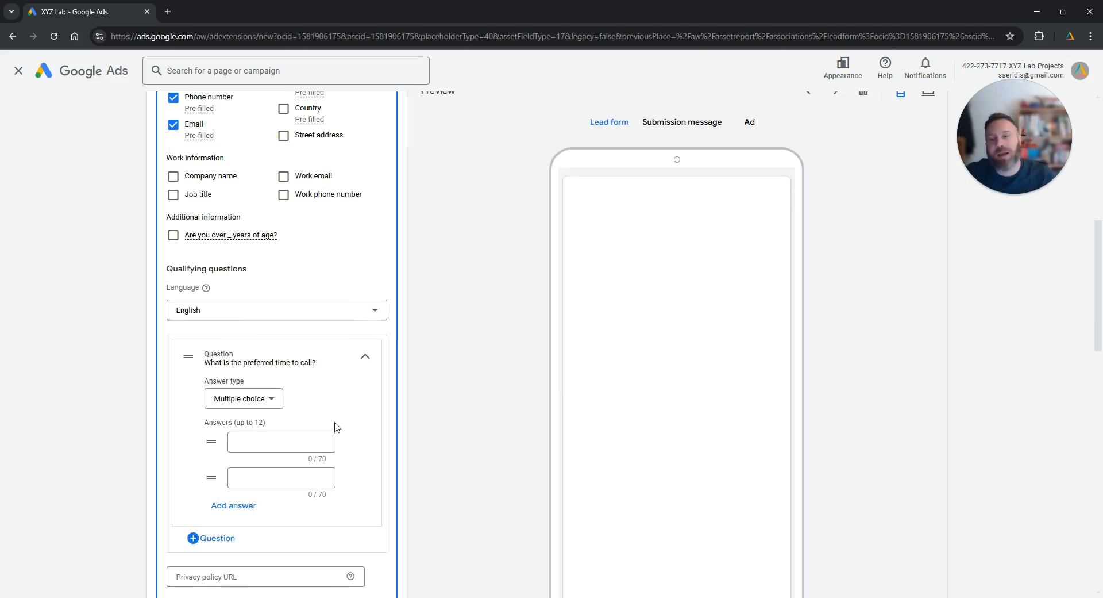
pyautogui.click(280, 441)
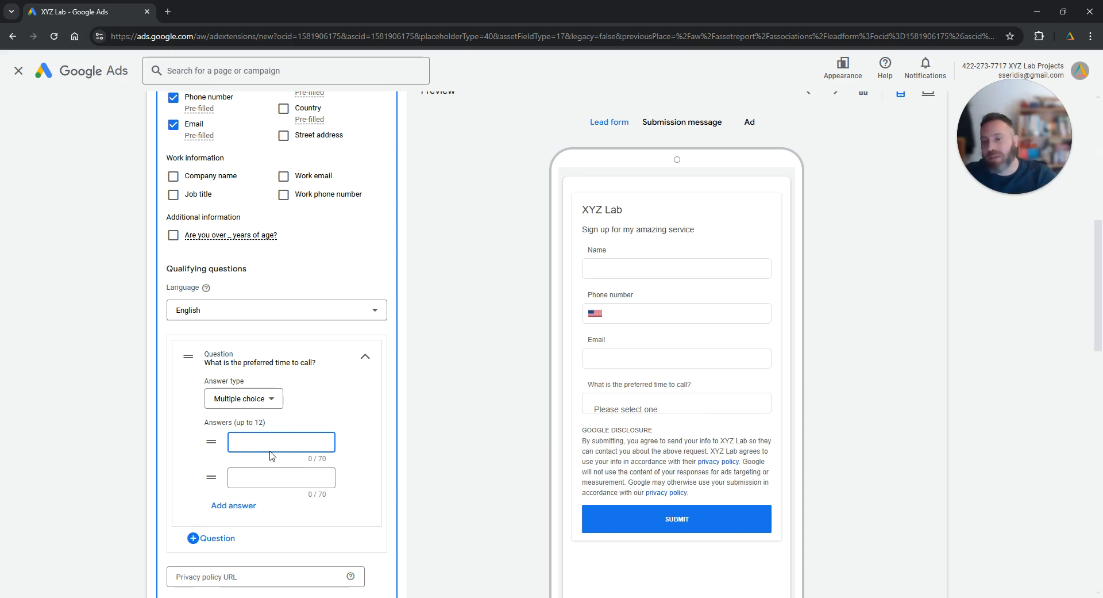
pyautogui.write('monrin')
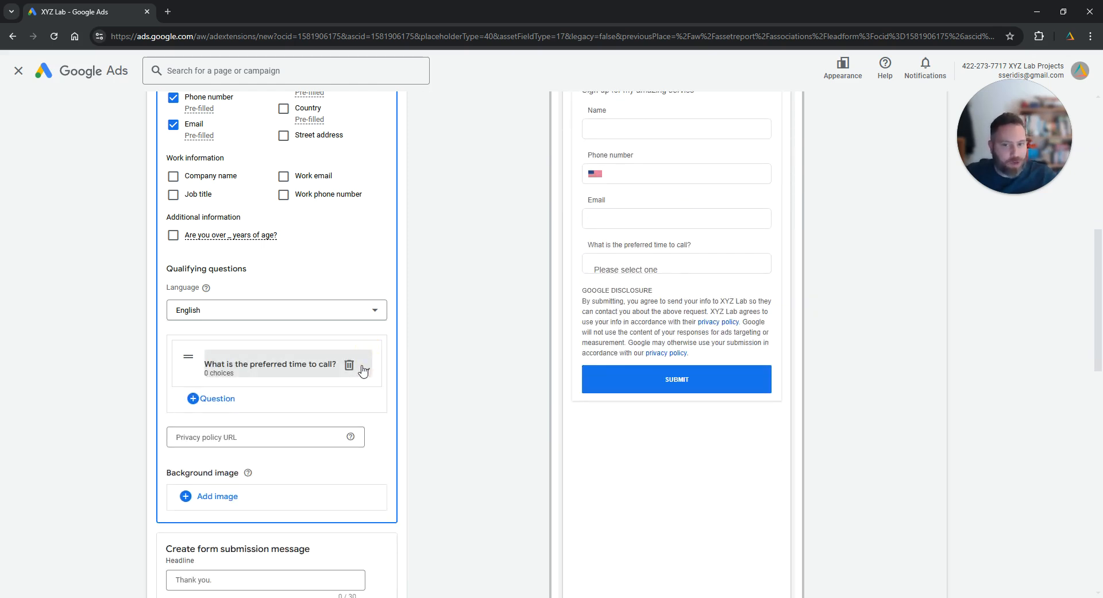
pyautogui.click(349, 364)
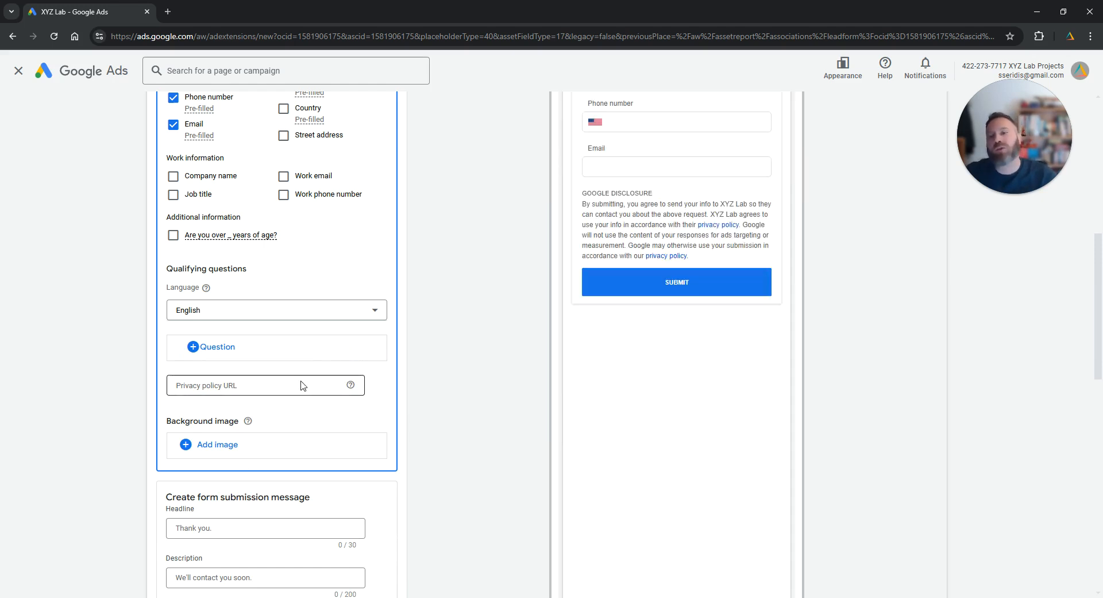
pyautogui.click(266, 385)
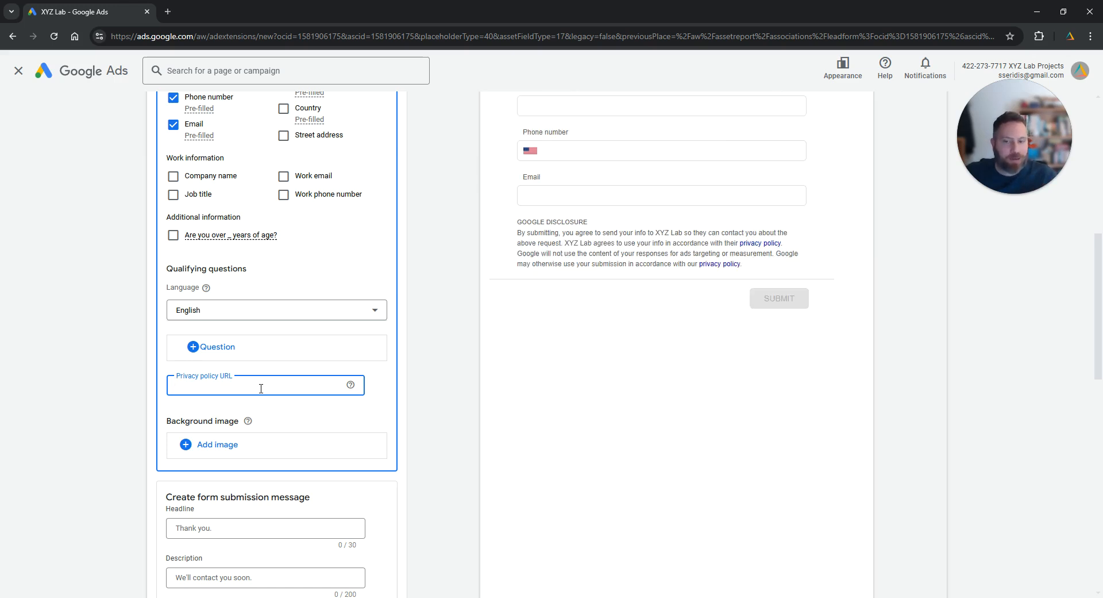
pyautogui.click(265, 385)
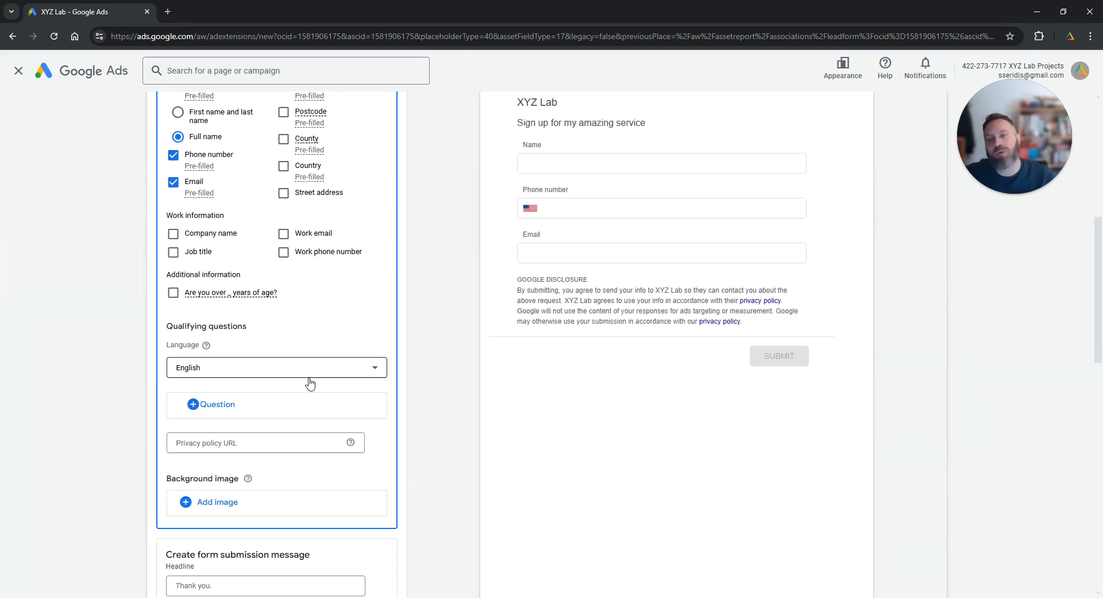
pyautogui.scroll(-3)
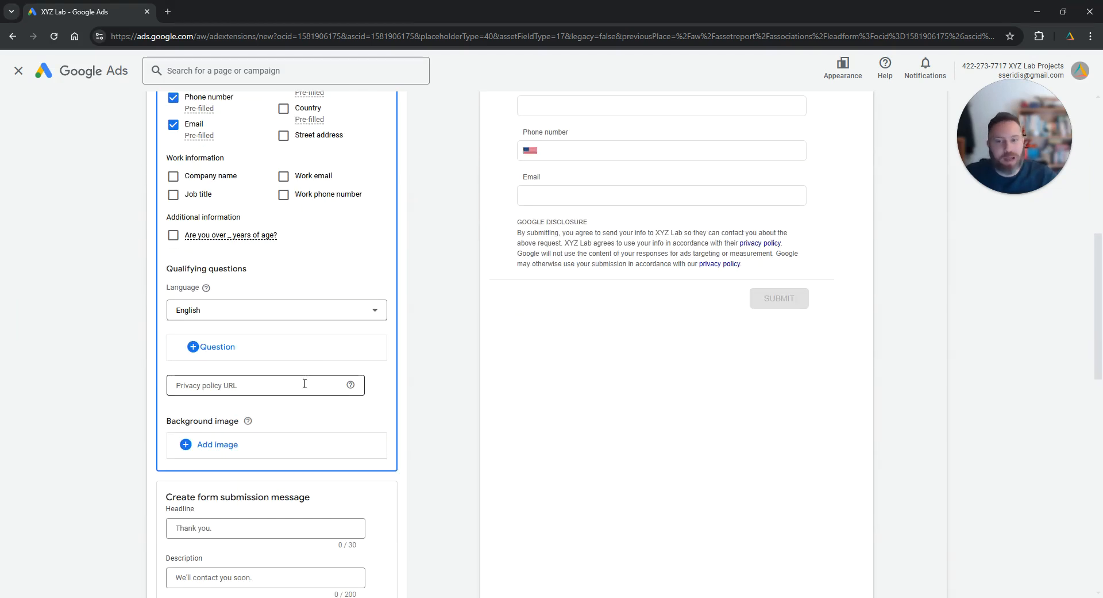
pyautogui.scroll(-3)
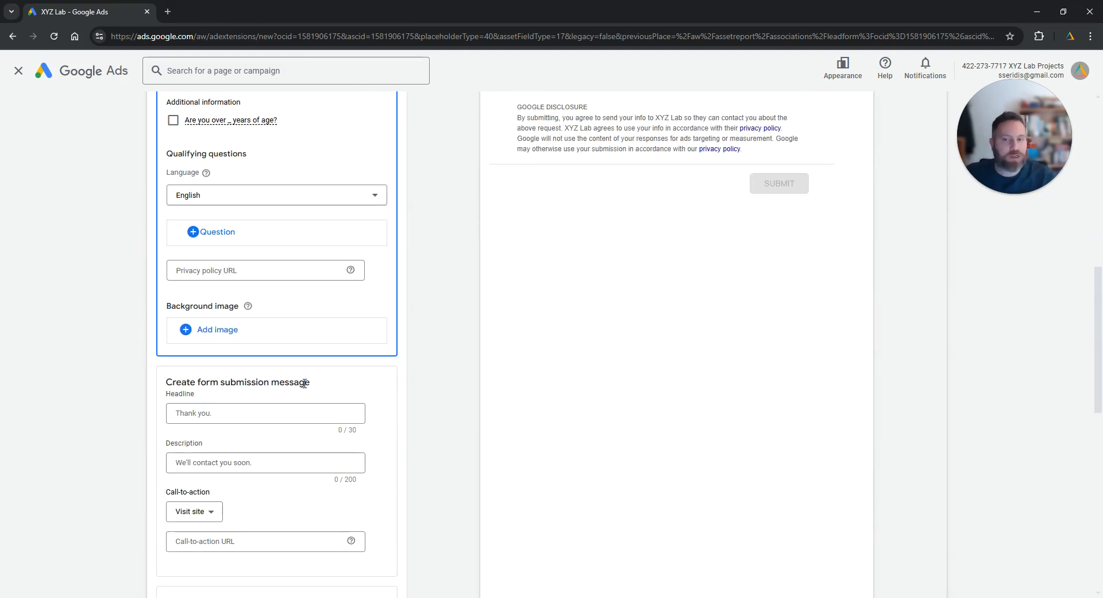
pyautogui.scroll(-3)
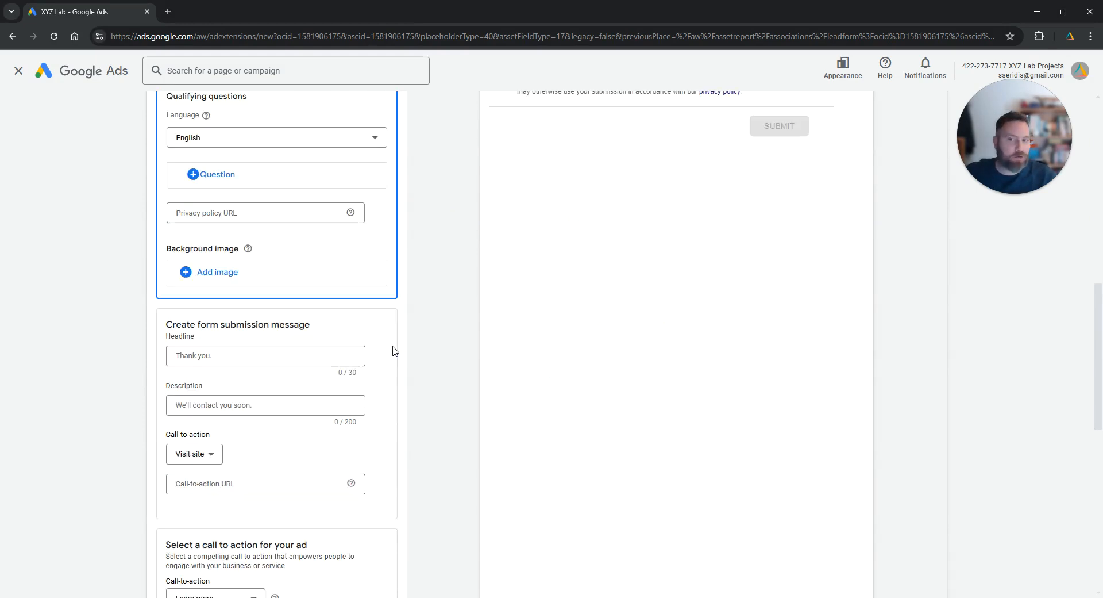
pyautogui.click(266, 355)
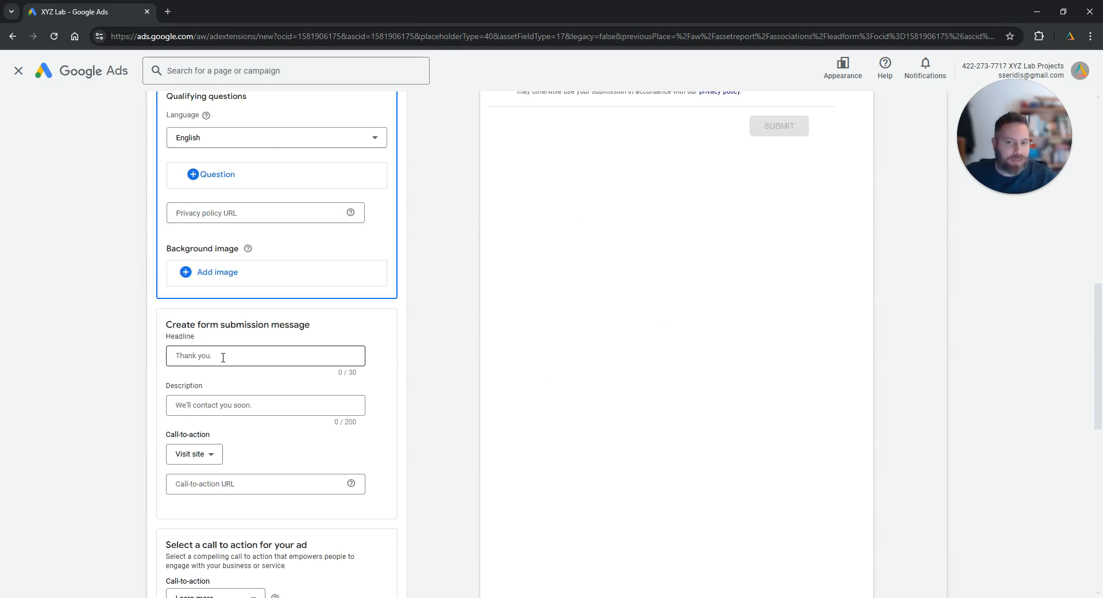
pyautogui.click(265, 355)
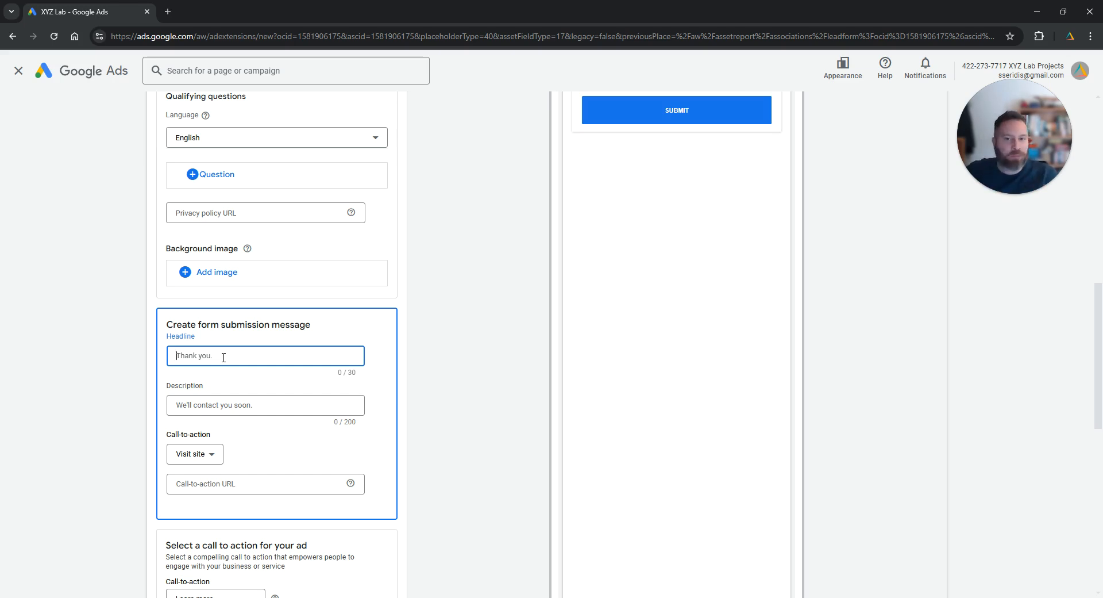
pyautogui.click(266, 404)
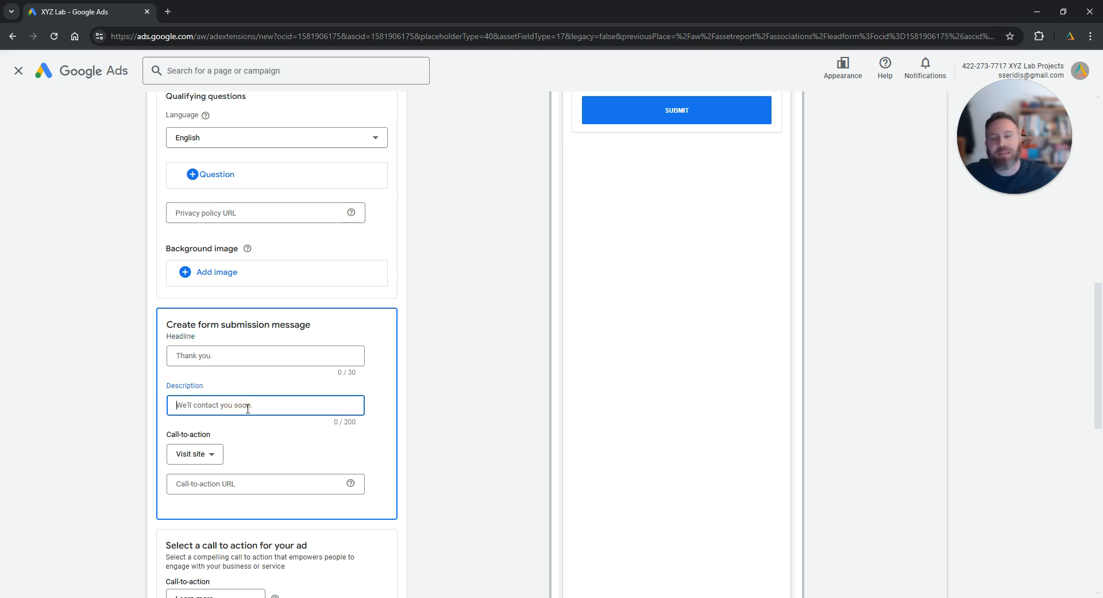
pyautogui.scroll(-3)
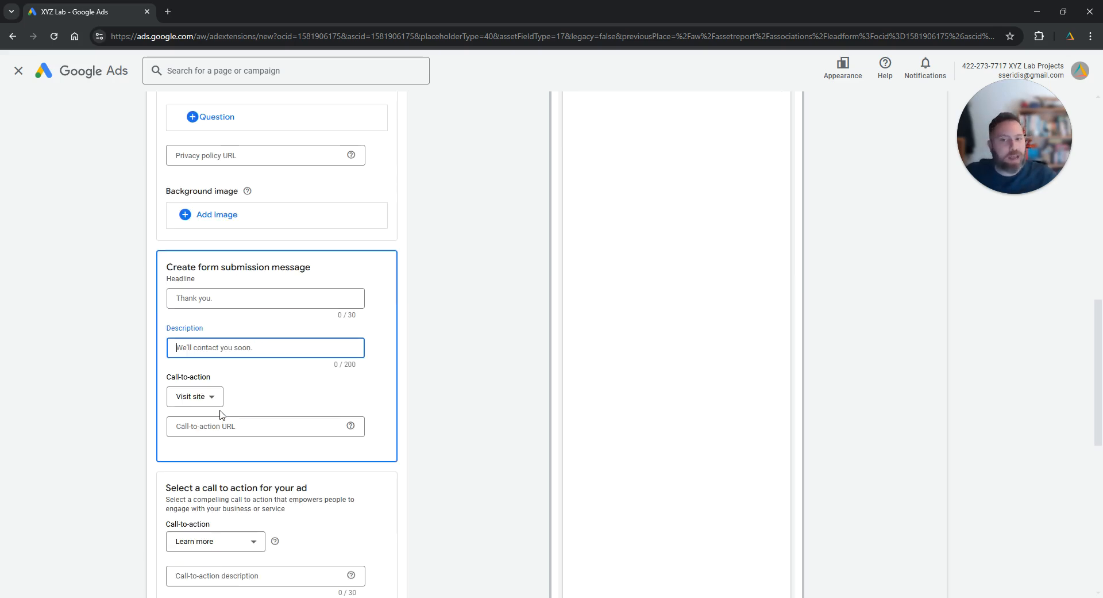
pyautogui.click(195, 396)
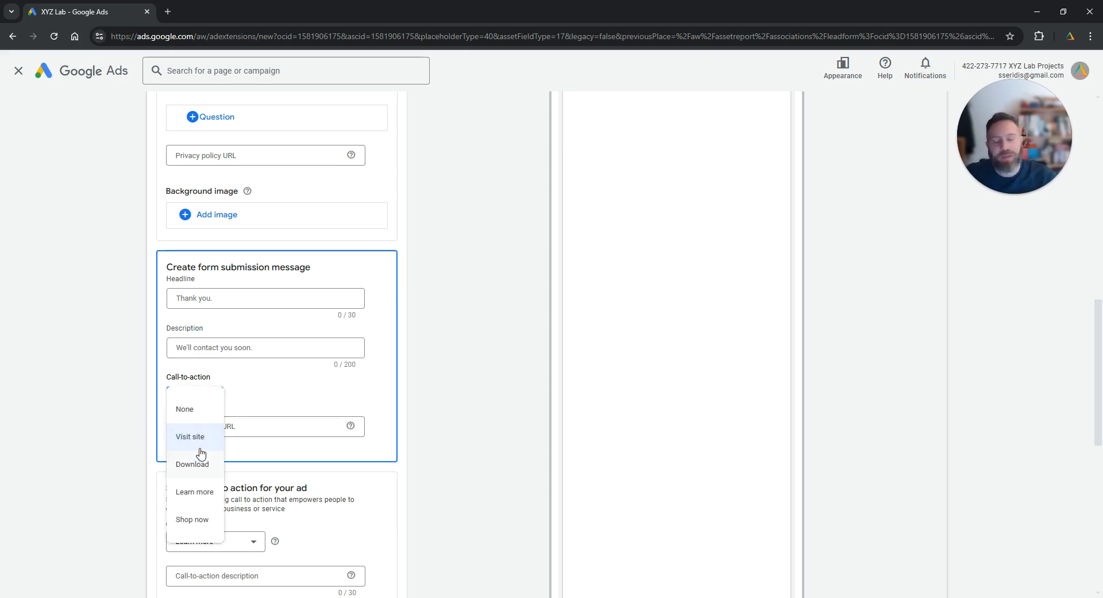
pyautogui.click(190, 437)
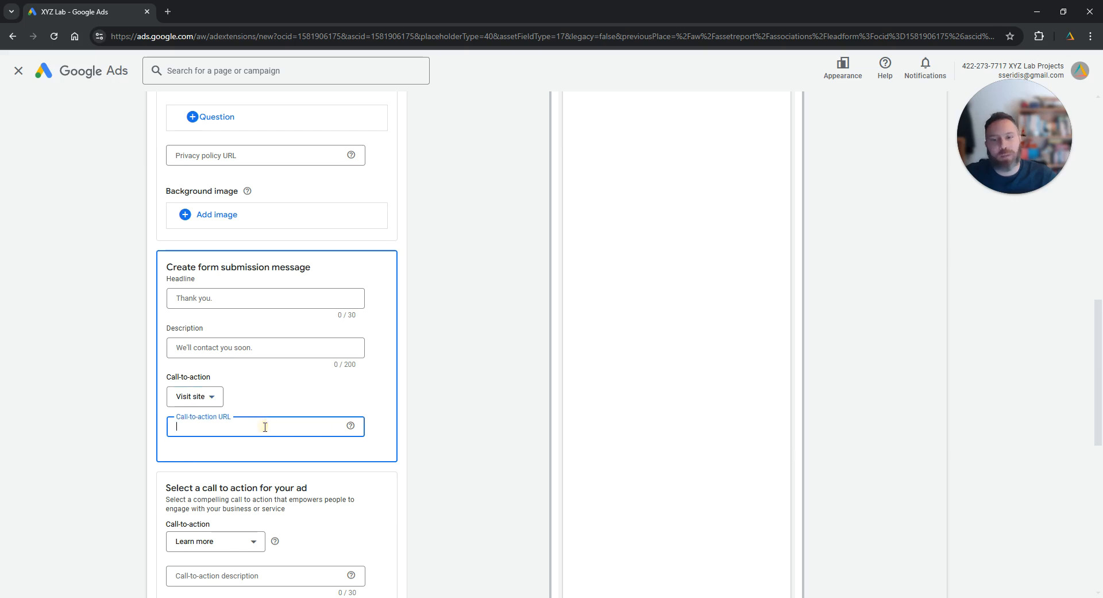
pyautogui.scroll(-3)
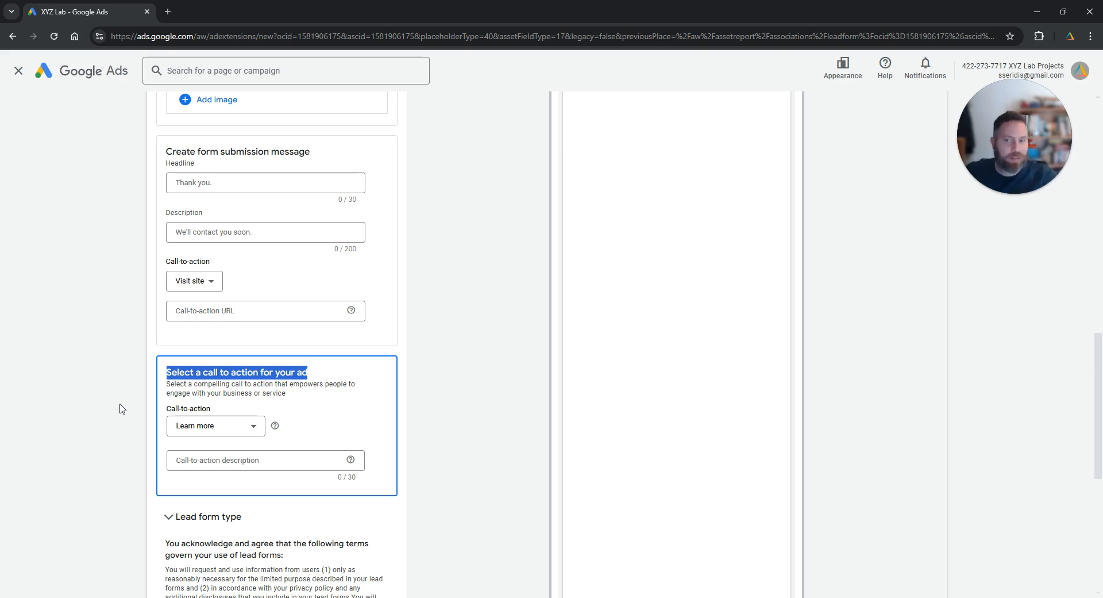
pyautogui.scroll(-3)
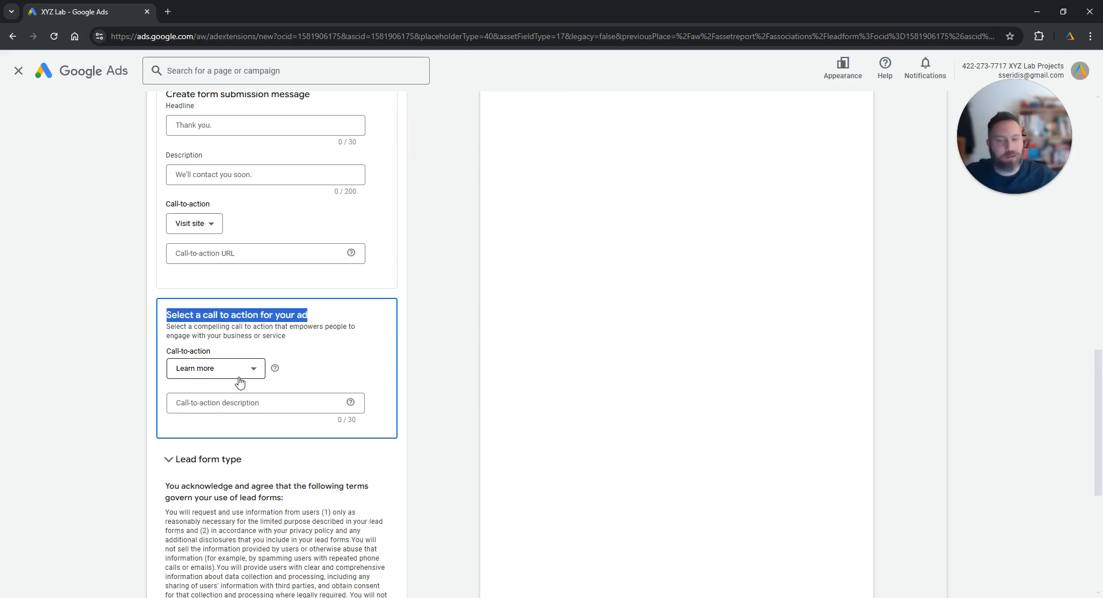
pyautogui.click(215, 368)
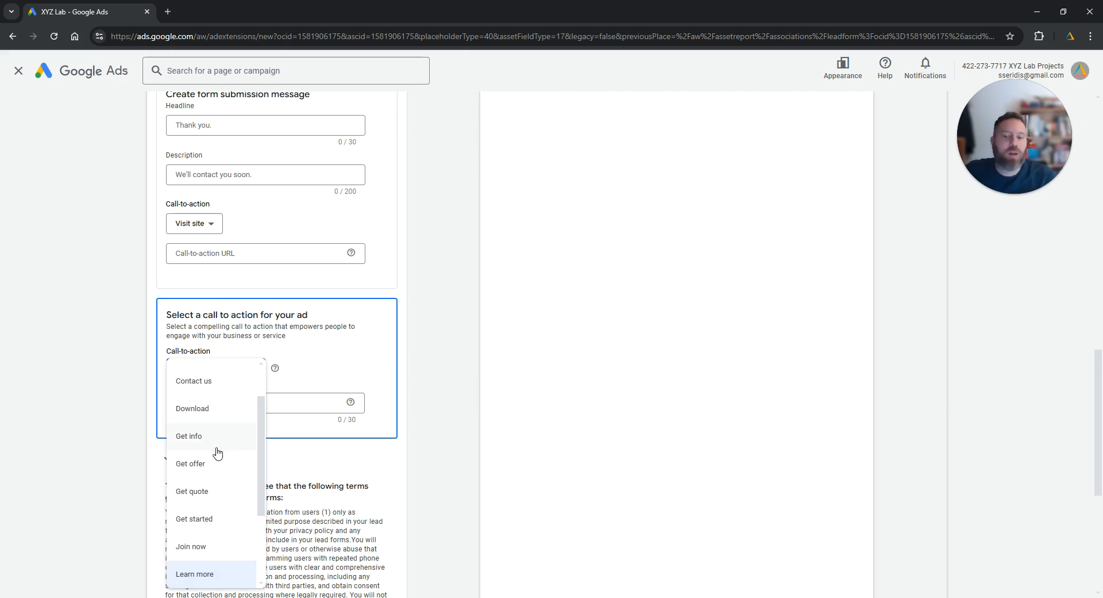
pyautogui.click(194, 573)
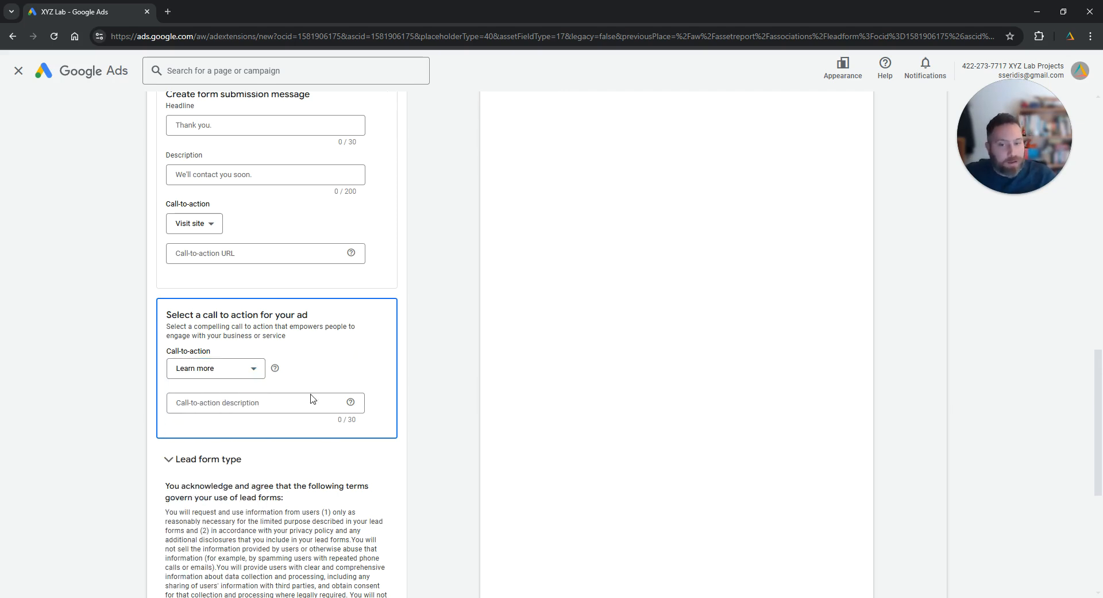
pyautogui.write('xdfjhdgfh')
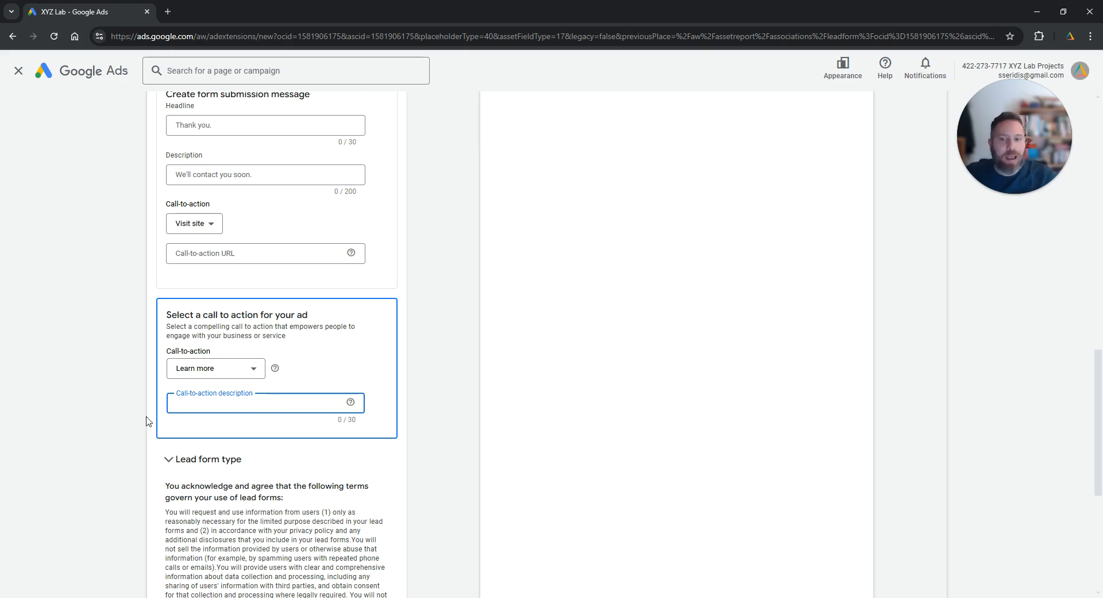
pyautogui.scroll(-3)
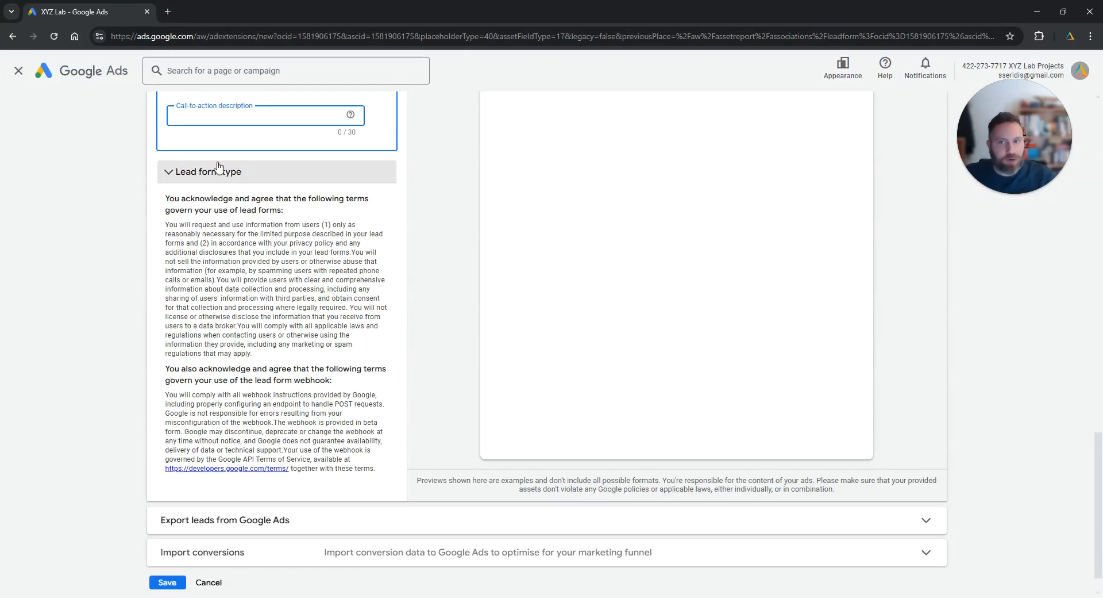
pyautogui.click(208, 171)
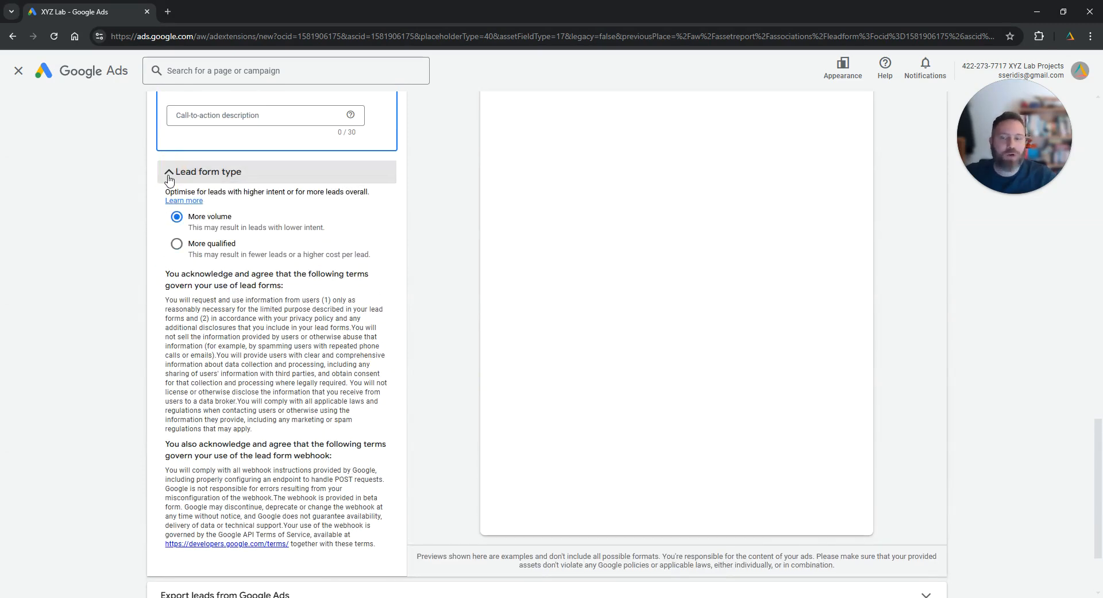
pyautogui.click(169, 172)
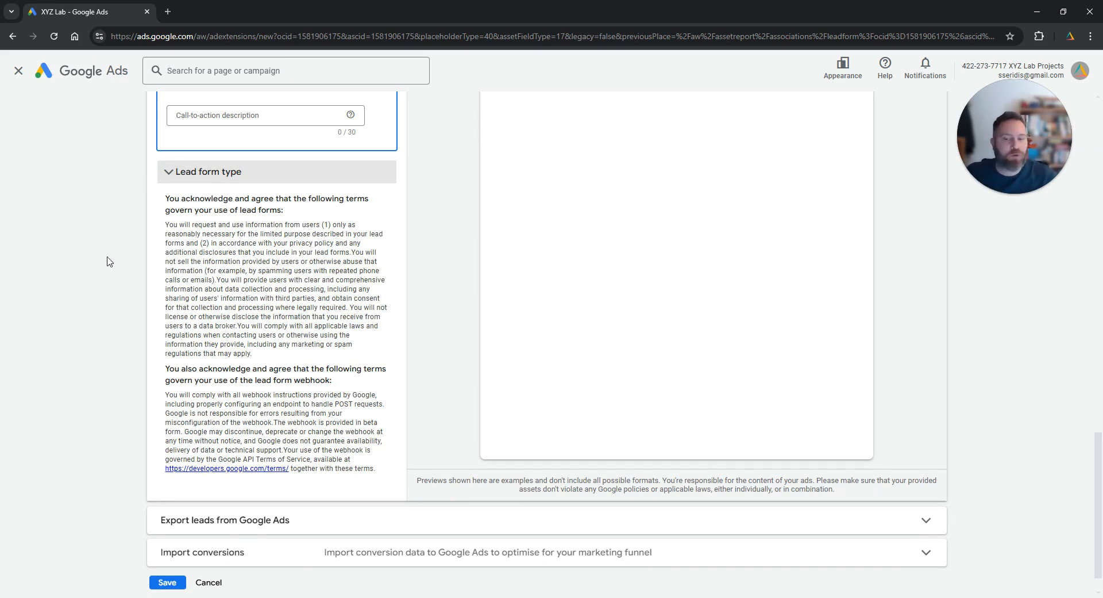
pyautogui.scroll(-3)
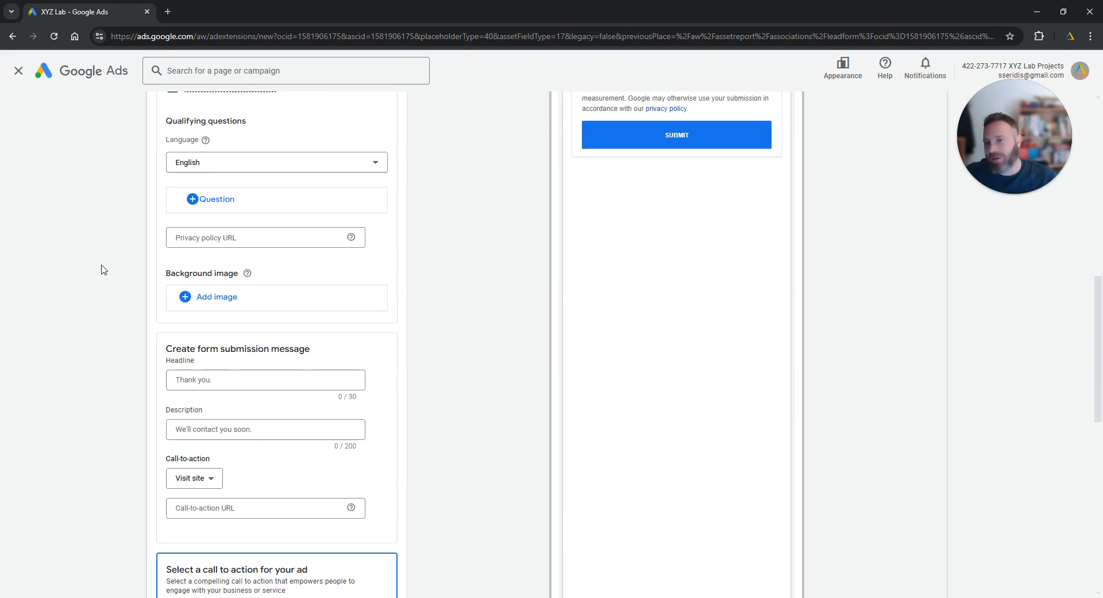
pyautogui.scroll(-3)
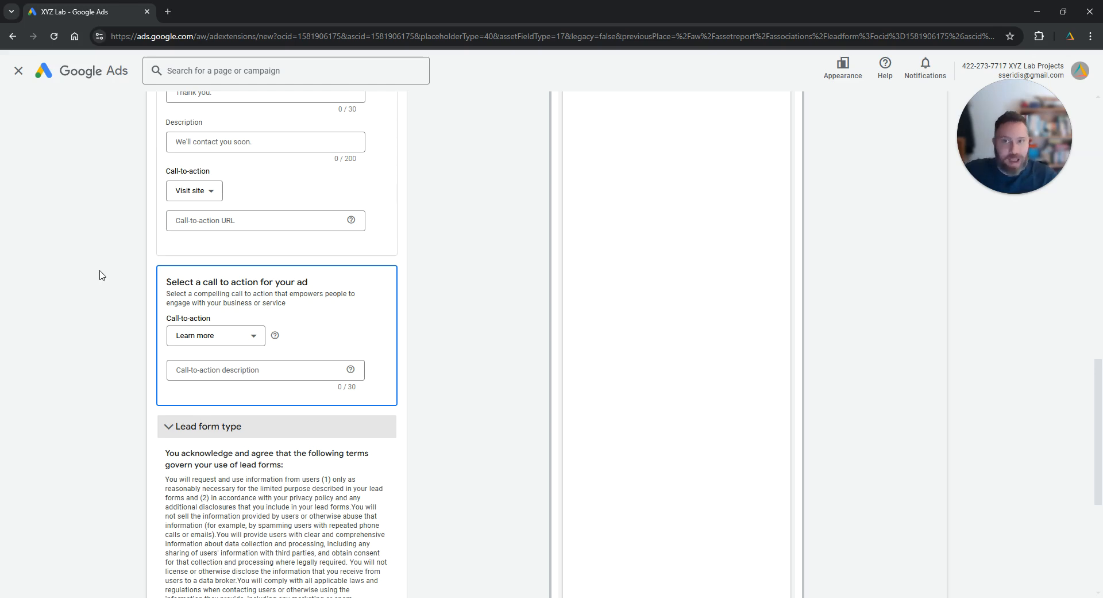
pyautogui.scroll(-3)
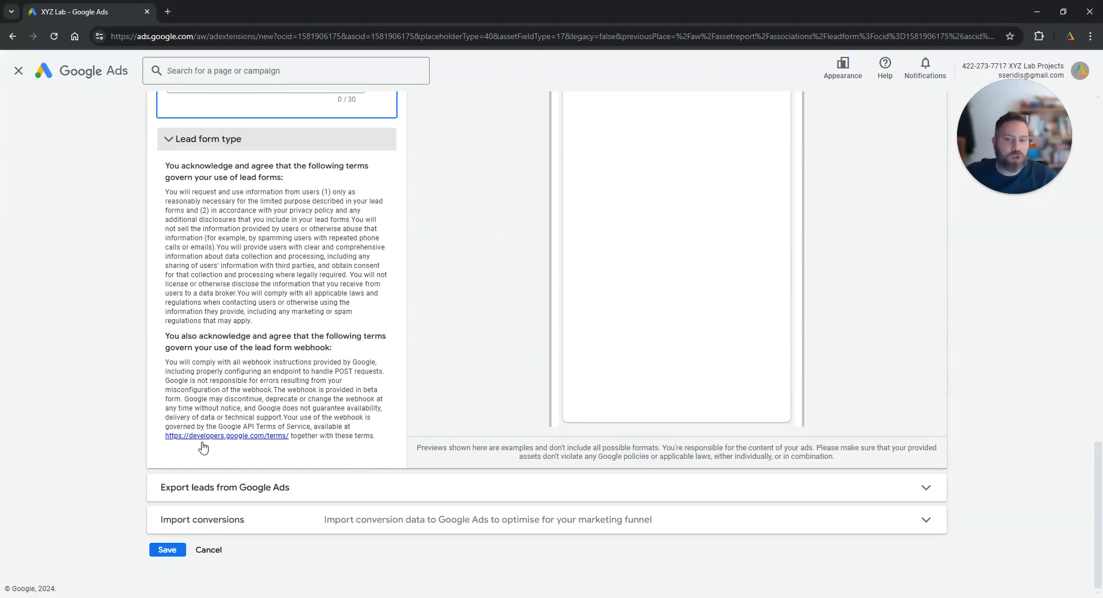
# Expand 'Export leads from Google Ads' to reveal integrations like HubSpot, Google Sheets and Mailchimp
pyautogui.click(225, 486)
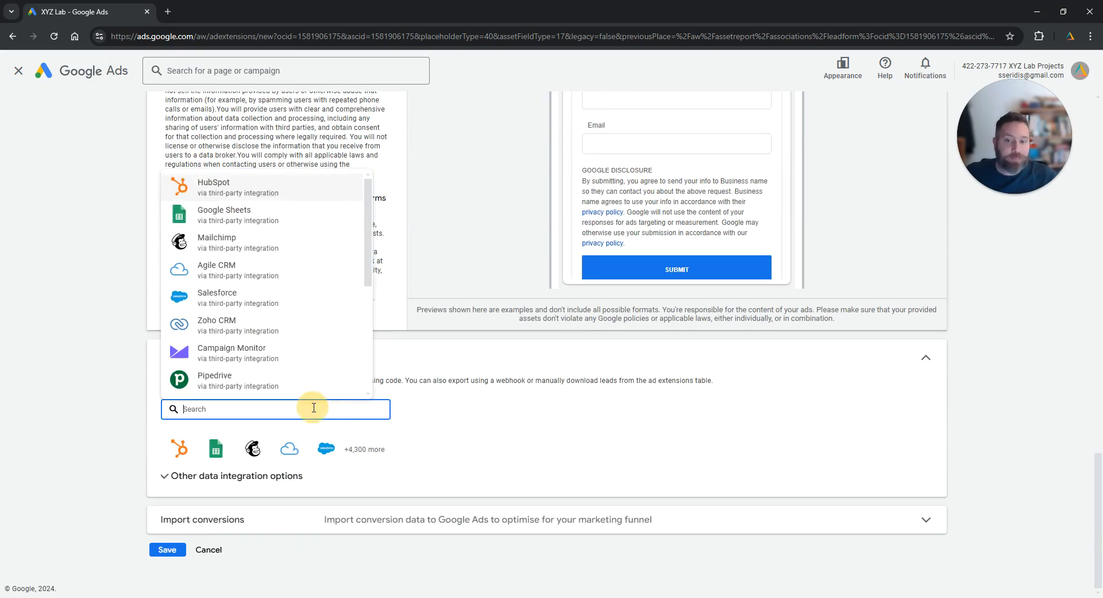
pyautogui.moveTo(268, 202)
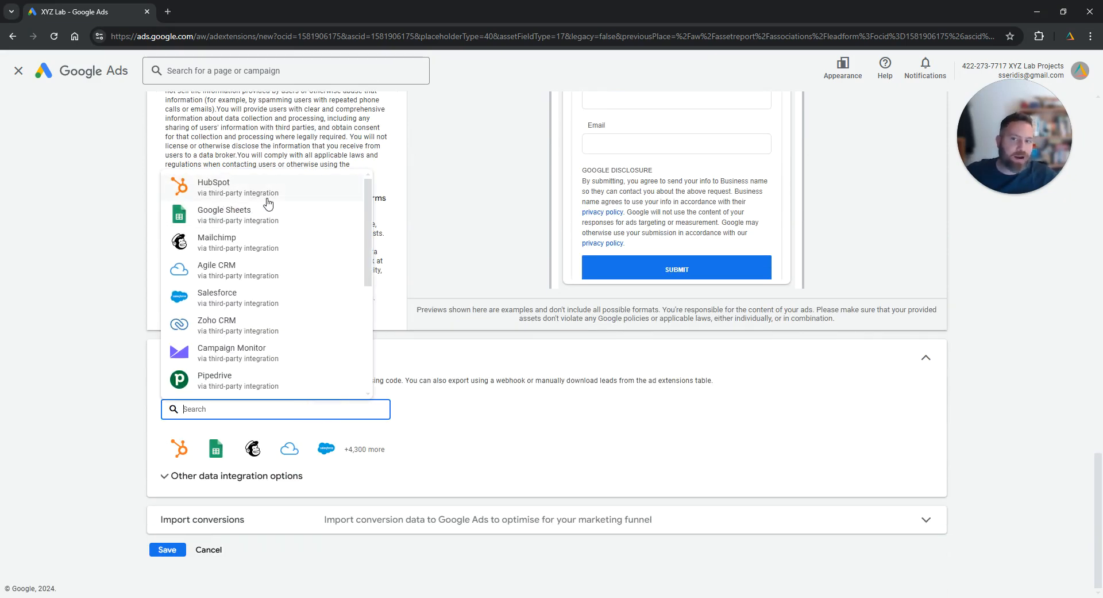
pyautogui.moveTo(266, 225)
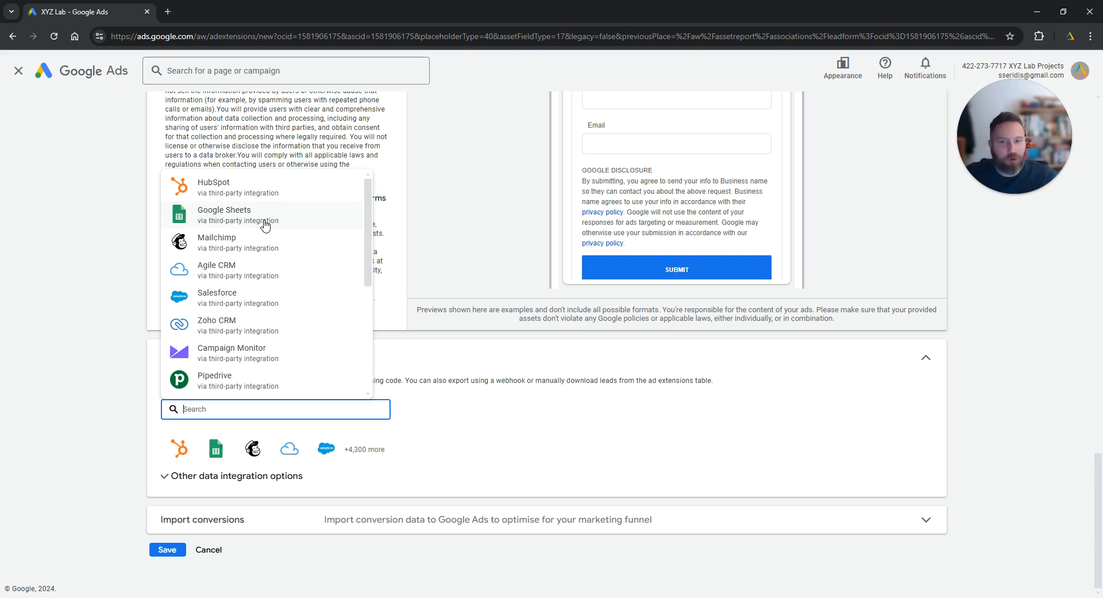
pyautogui.scroll(-3)
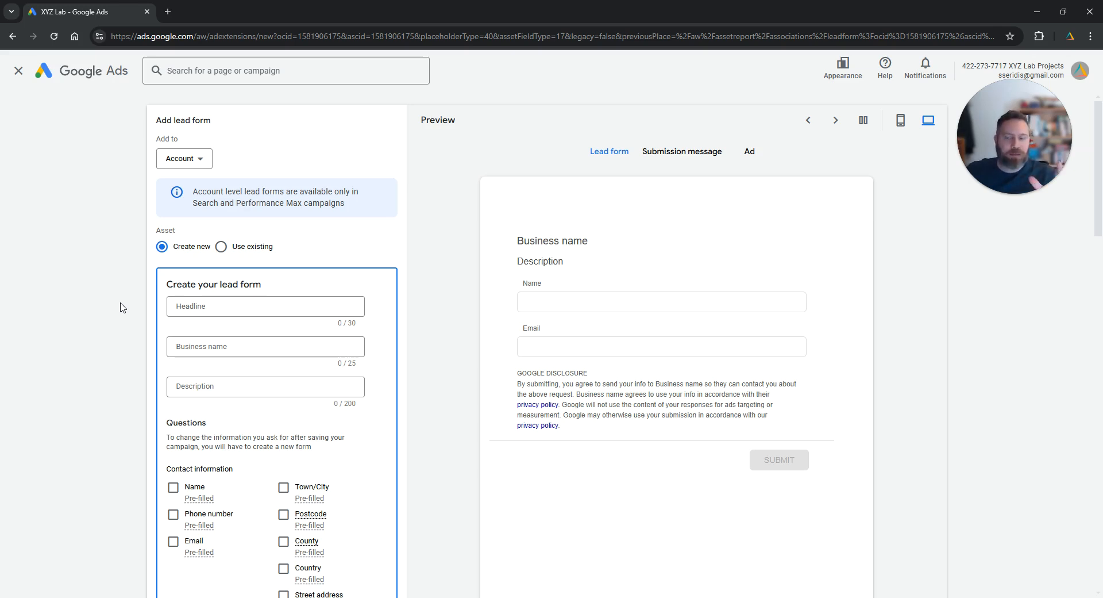
# Compare the lead form's mobile and desktop previews, finishing on the mobile layout
pyautogui.click(901, 120)
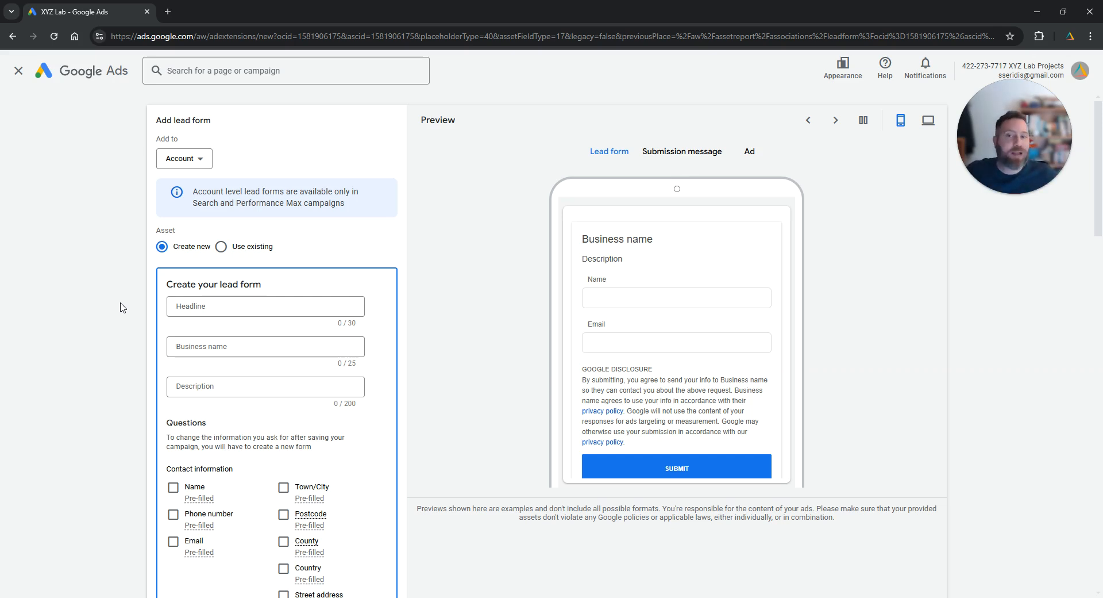
pyautogui.click(927, 120)
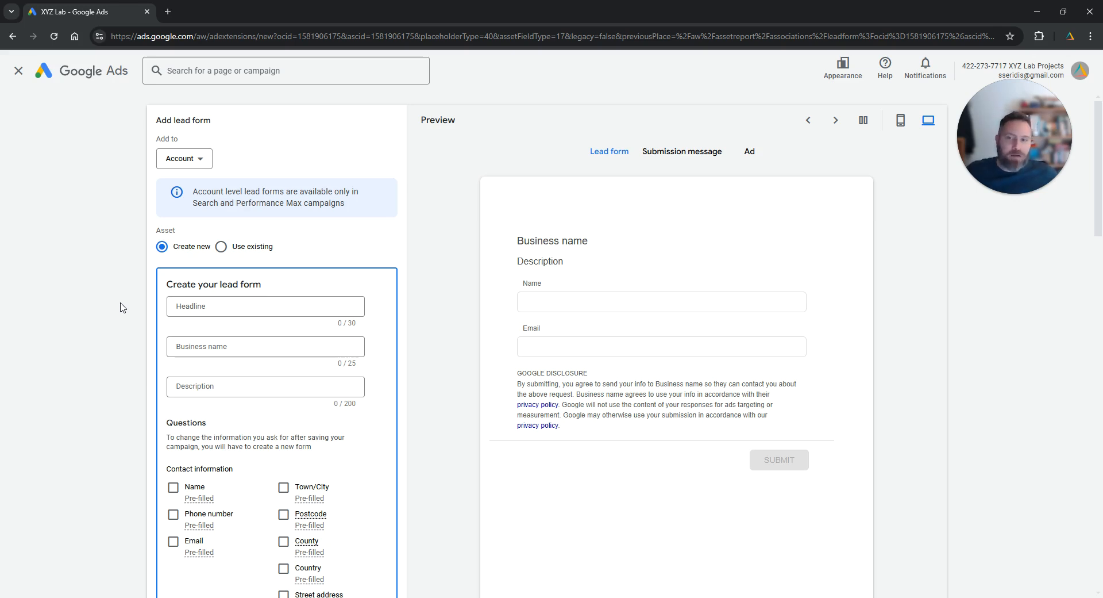
pyautogui.click(901, 119)
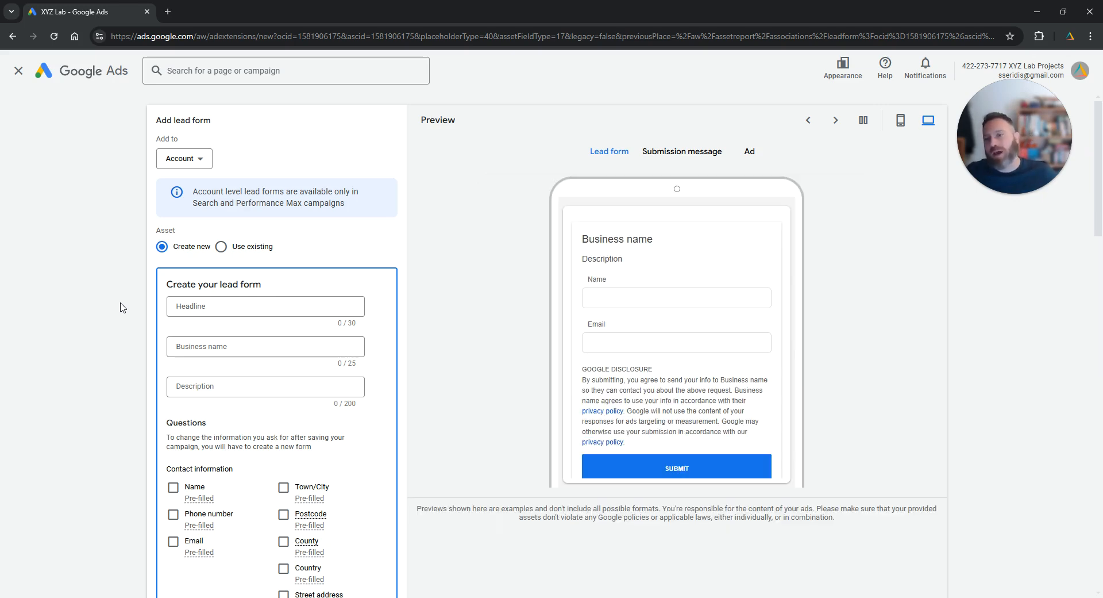